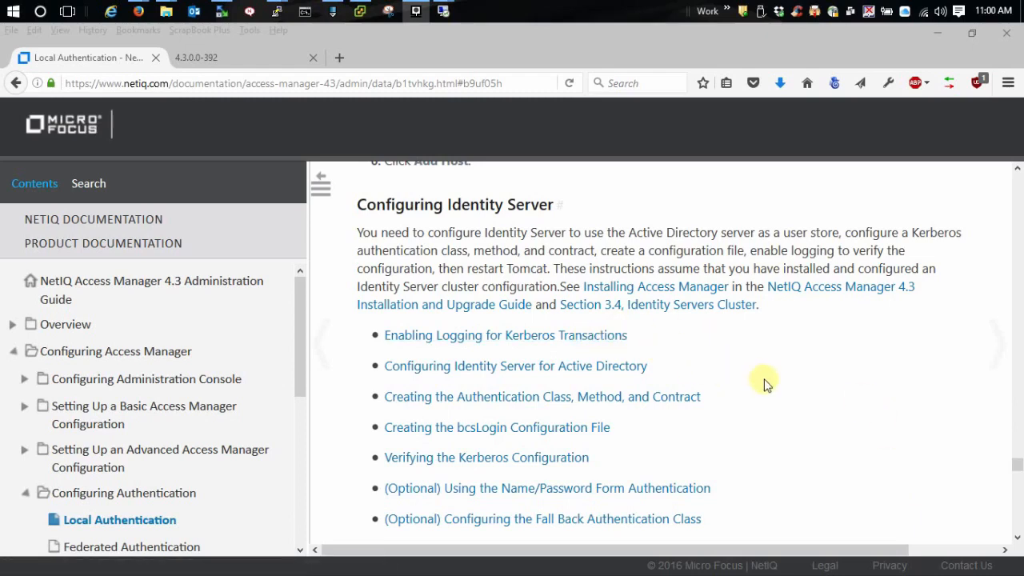
mouse_move(311, 326)
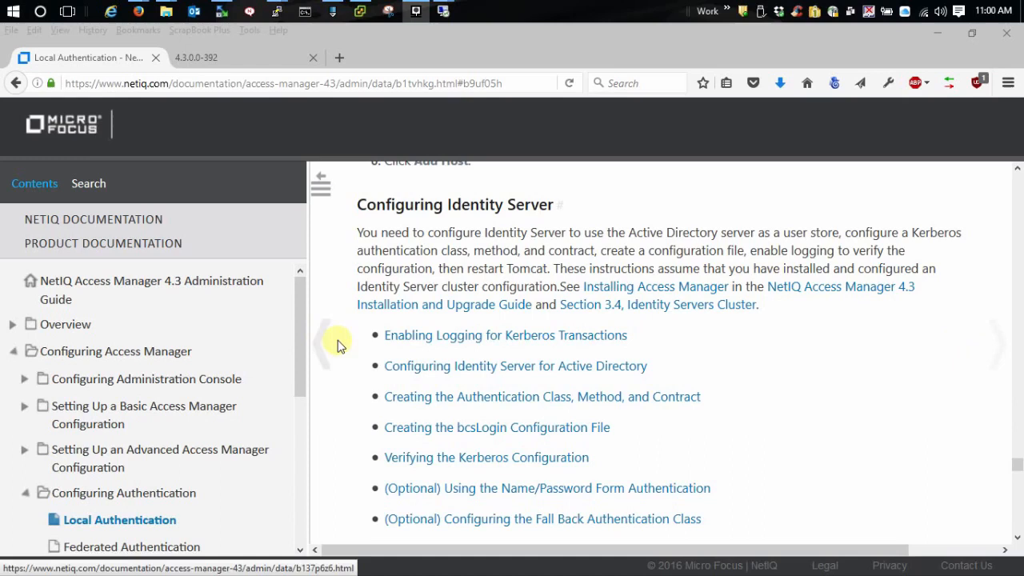
mouse_move(358, 344)
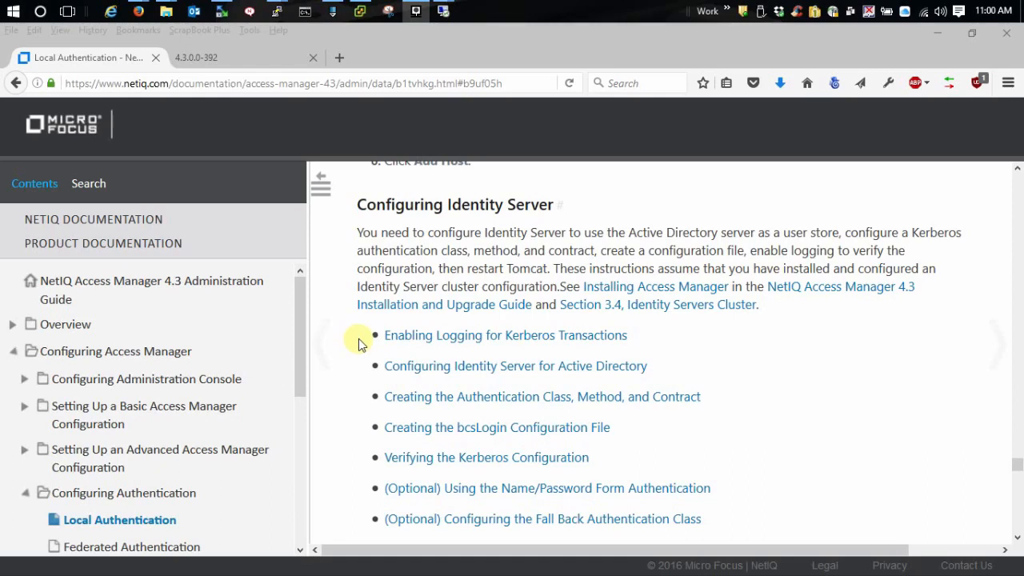
mouse_move(908, 366)
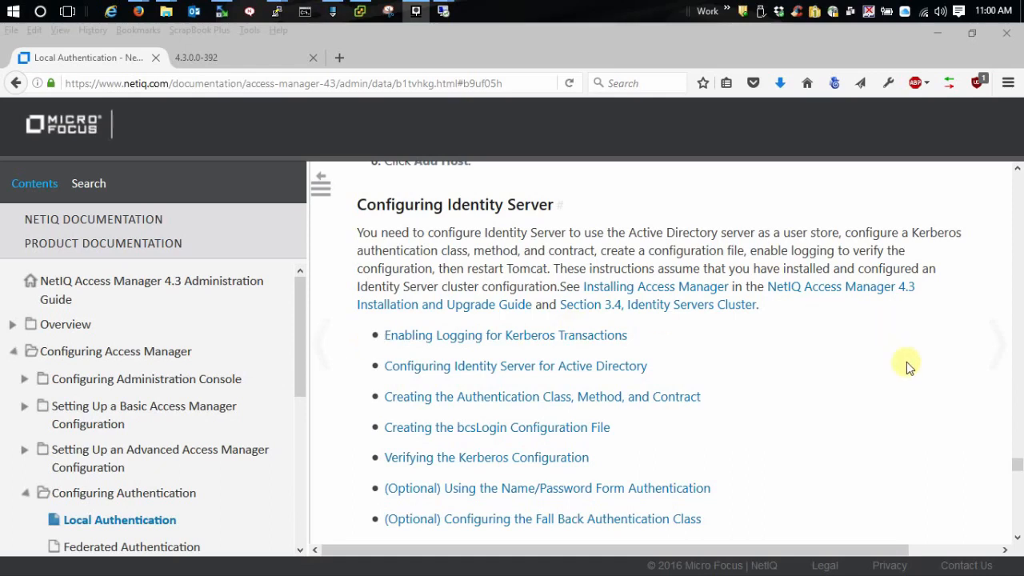
mouse_move(960, 359)
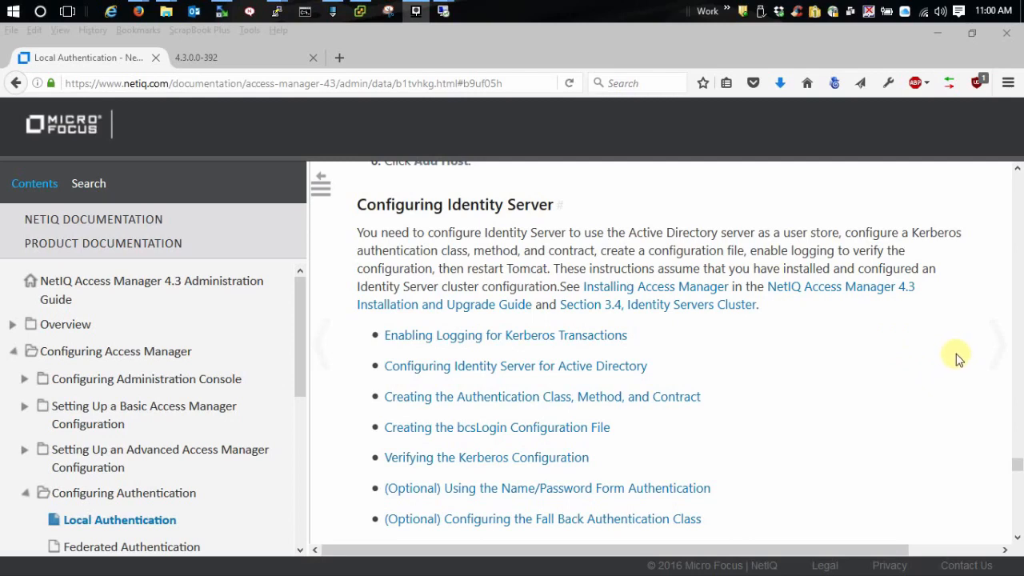
mouse_move(179, 25)
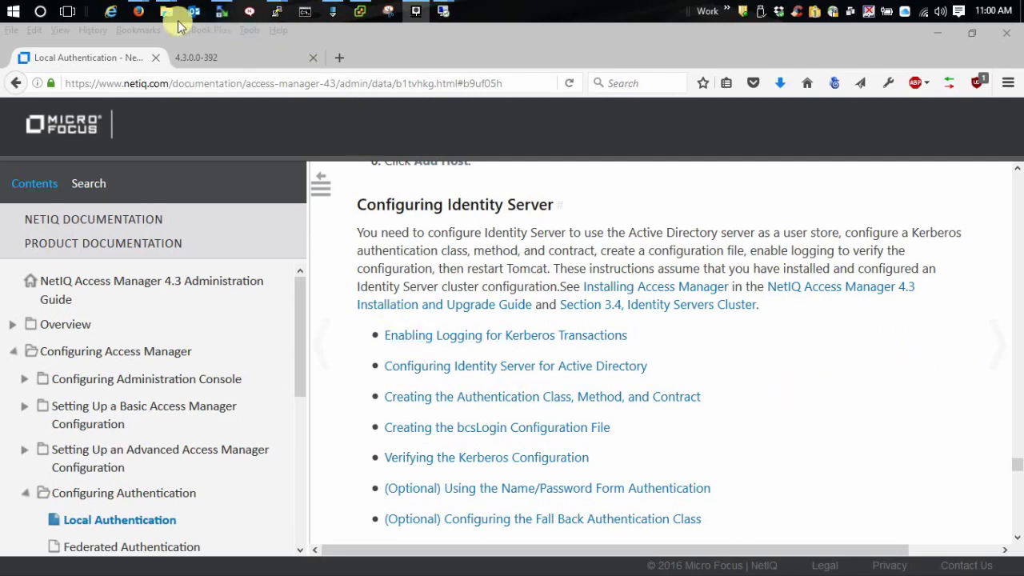
- Set the IDP Cluster's Application logging level to debug with a 3600-second log interval
click(196, 57)
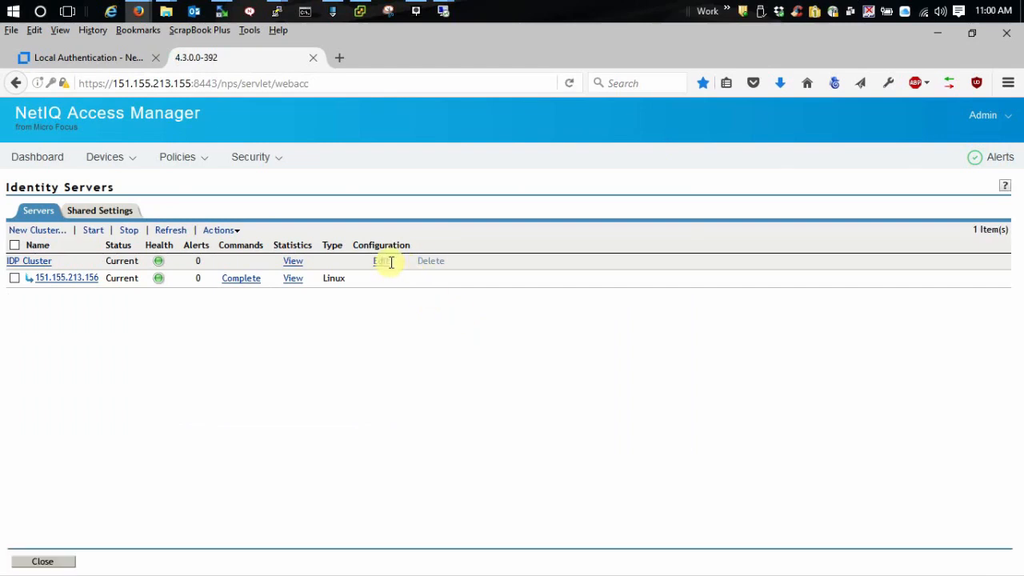
click(381, 261)
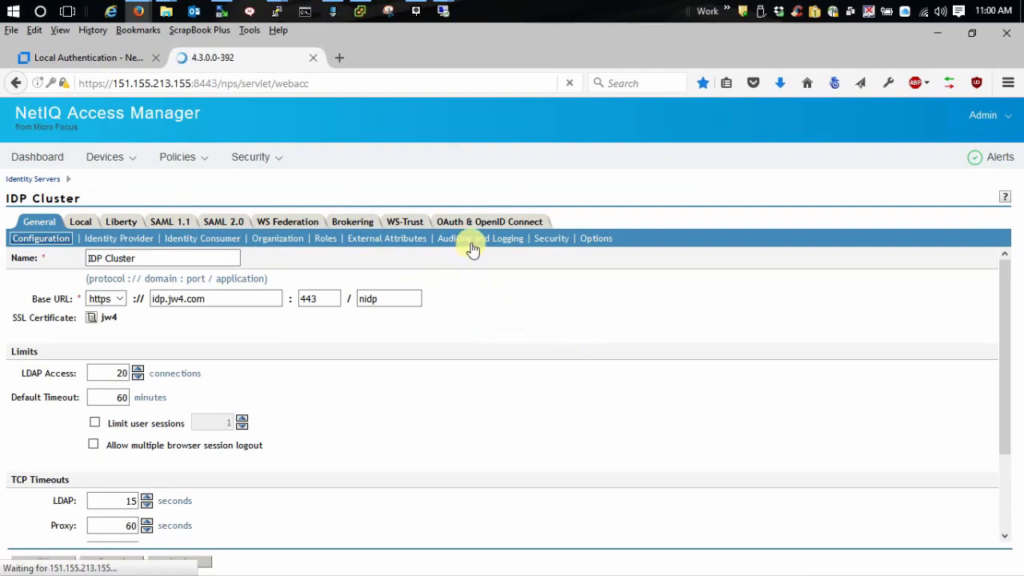
click(477, 237)
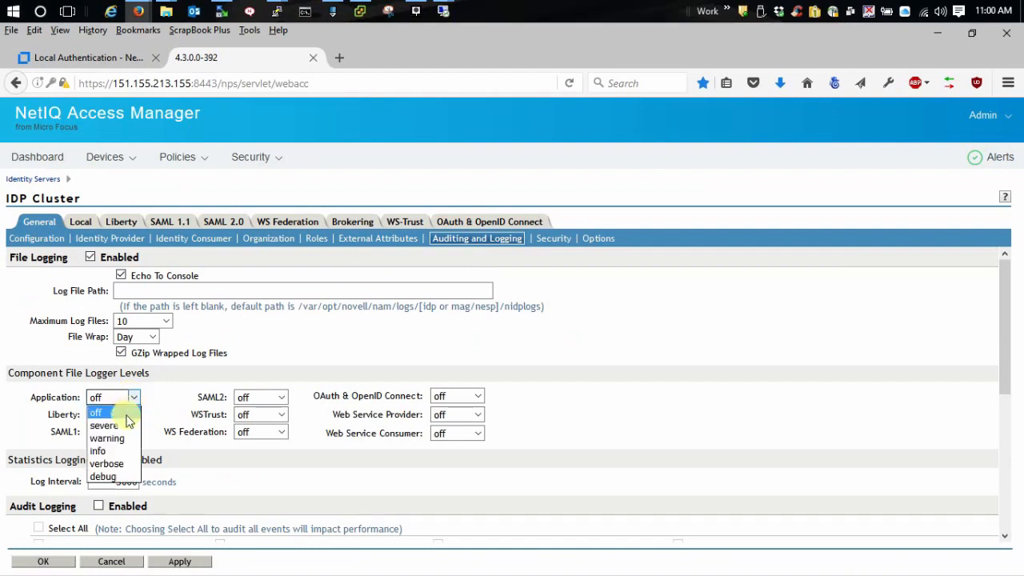
click(102, 476)
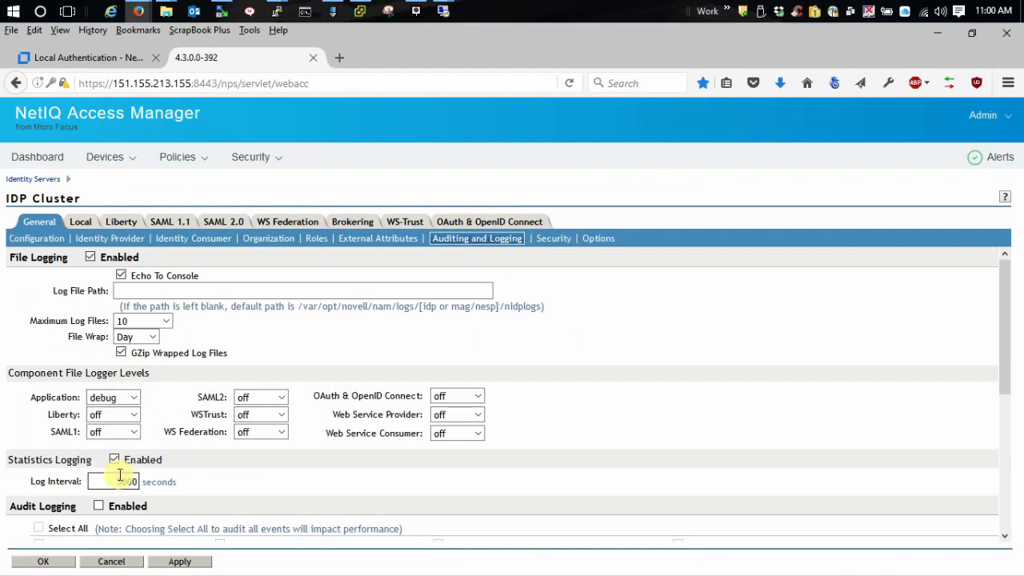
text(3600)
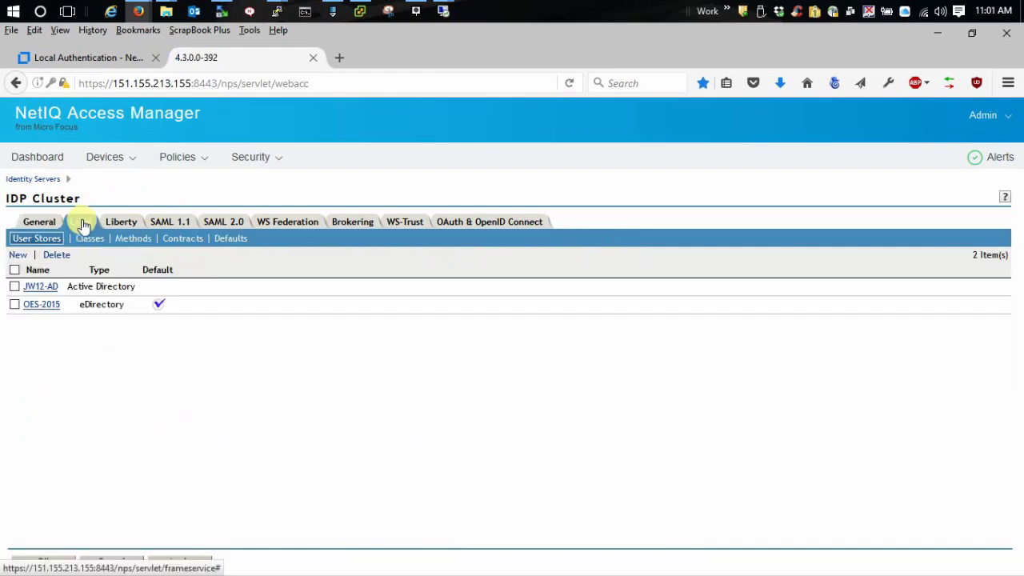
- Show the IDP Cluster's Local > Classes list of authentication classes
click(80, 221)
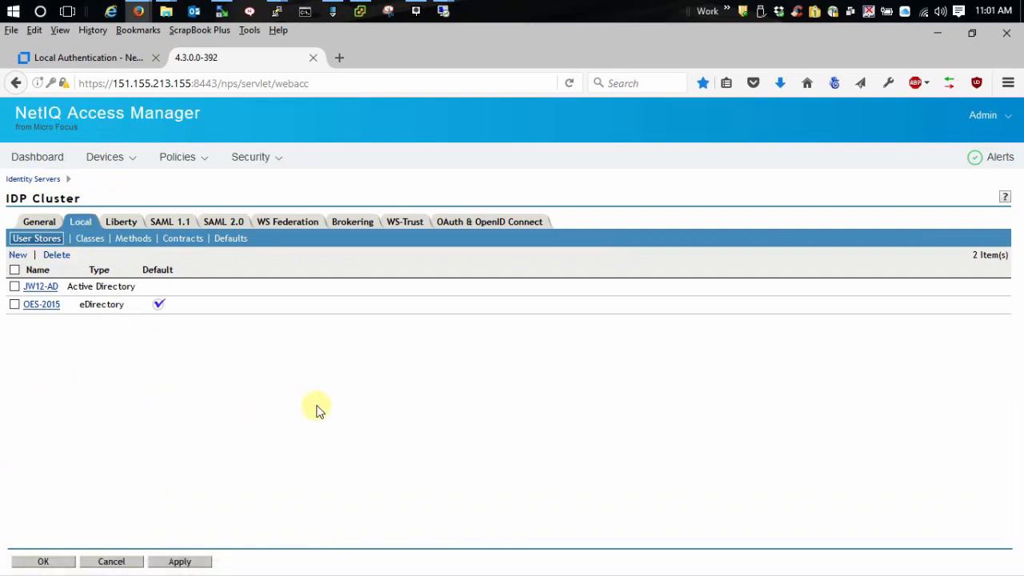
mouse_move(312, 408)
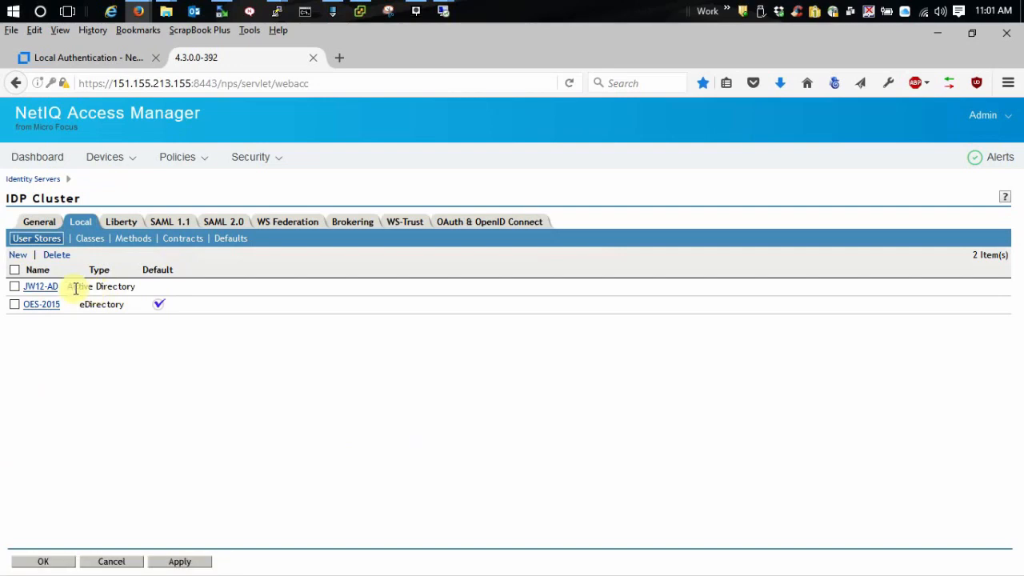
mouse_move(64, 403)
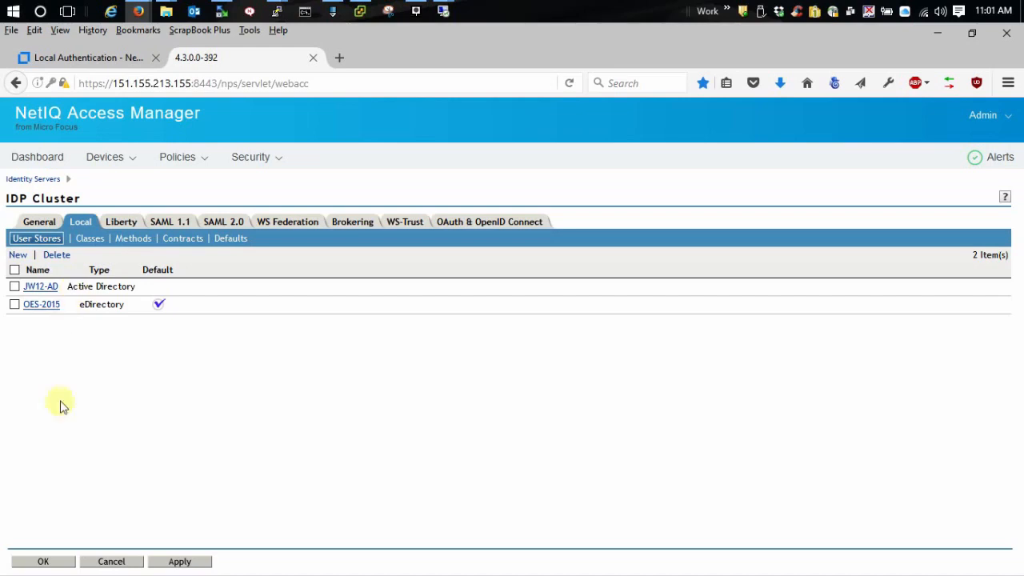
mouse_move(179, 432)
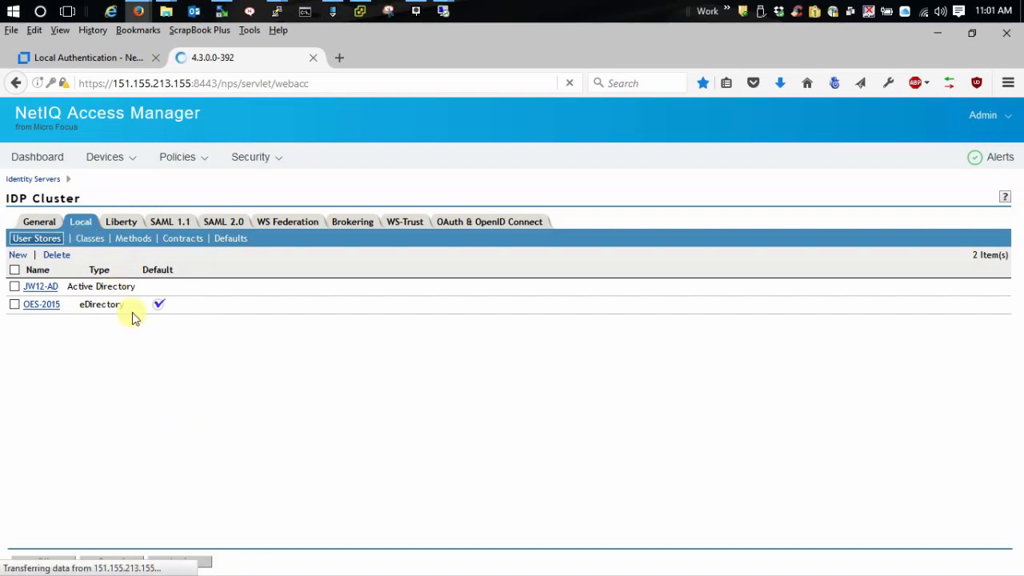
click(86, 237)
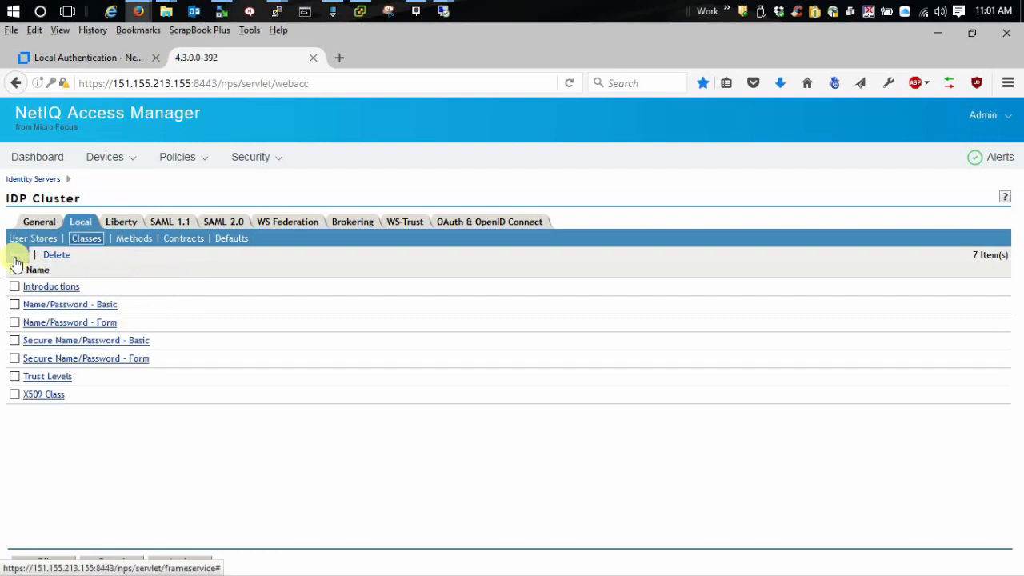
- Start a new class named Kerberos-Class using the Kerberos Class java class
click(16, 255)
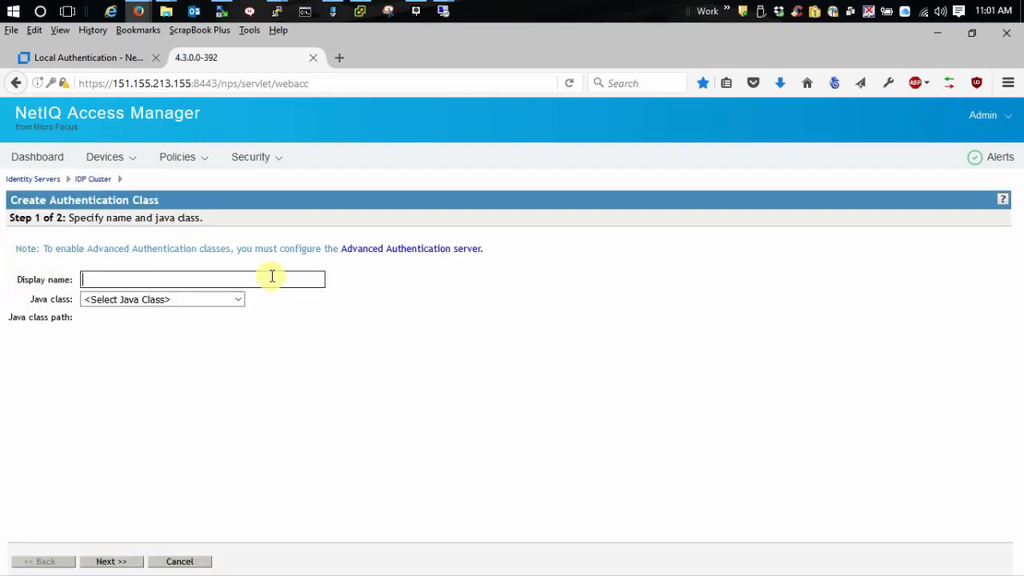
text(Kerberos-)
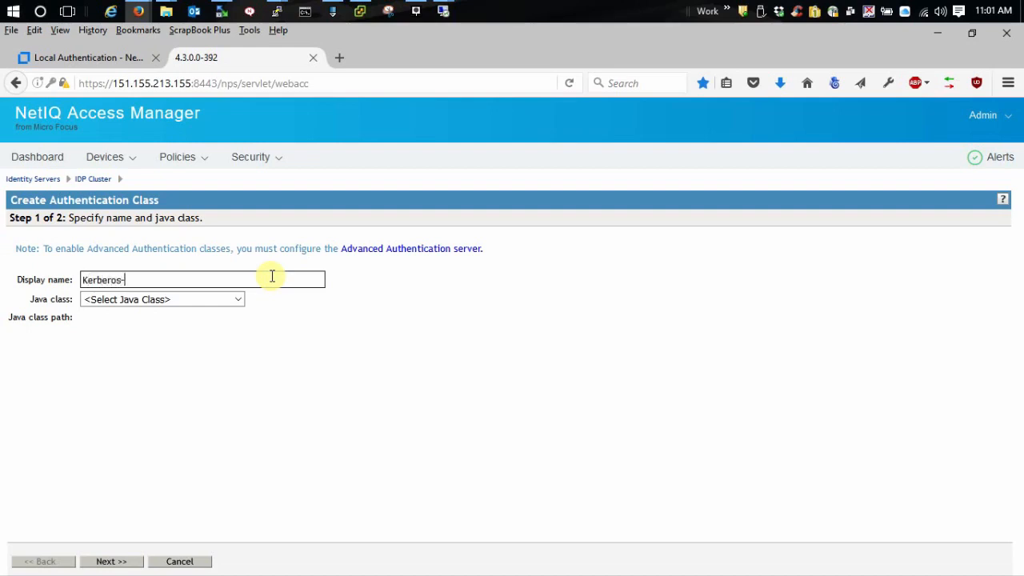
text(Class)
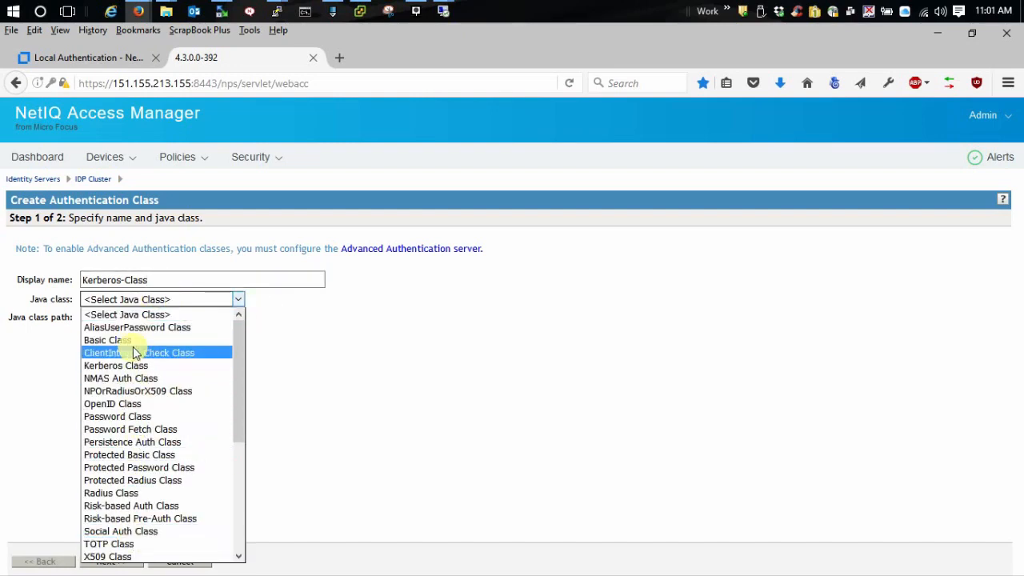
mouse_move(108, 339)
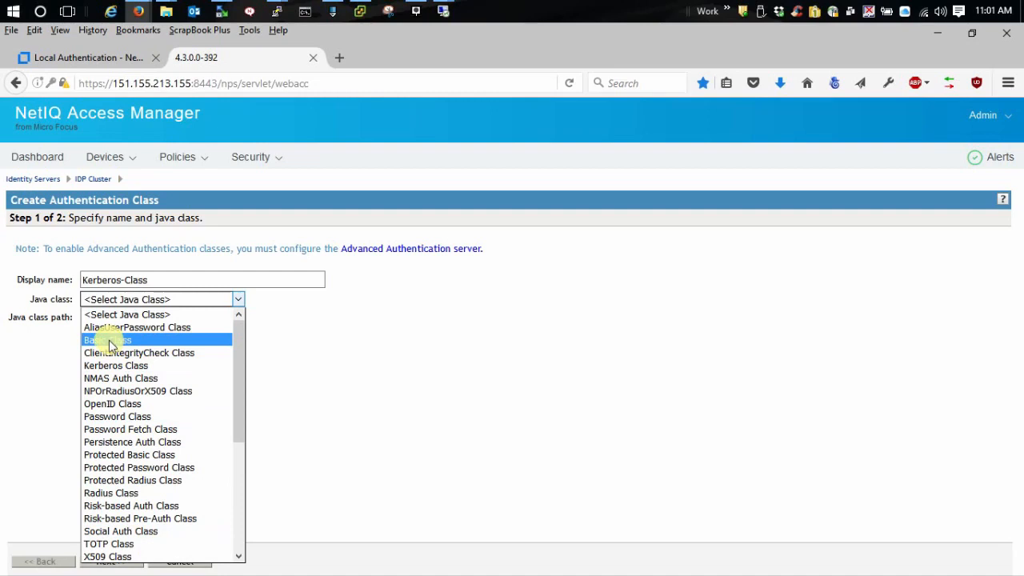
click(106, 339)
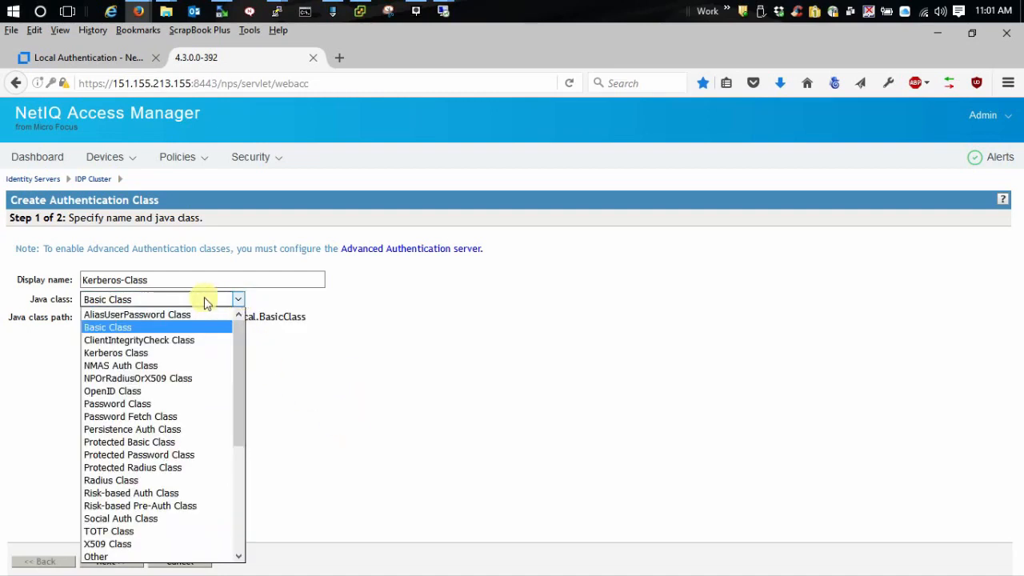
click(116, 353)
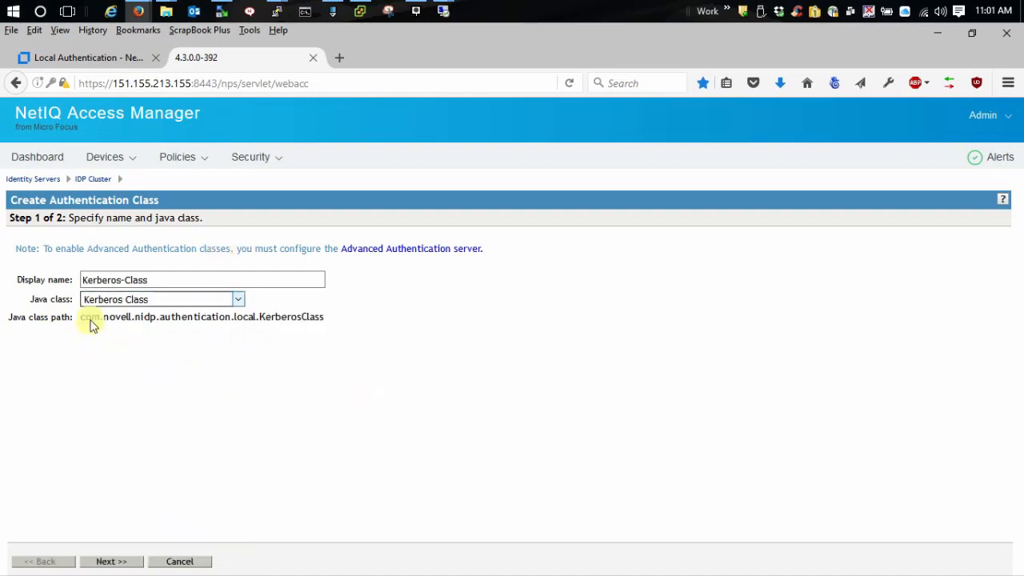
- Set the class properties' Kerberos realm to JW12.J and edit the KDC address
click(112, 560)
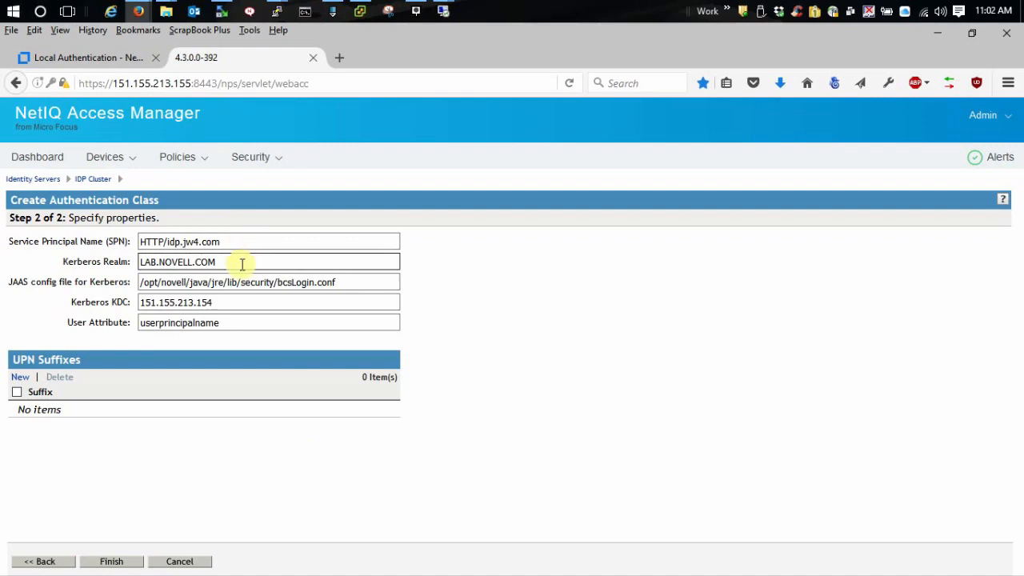
double_click(176, 263)
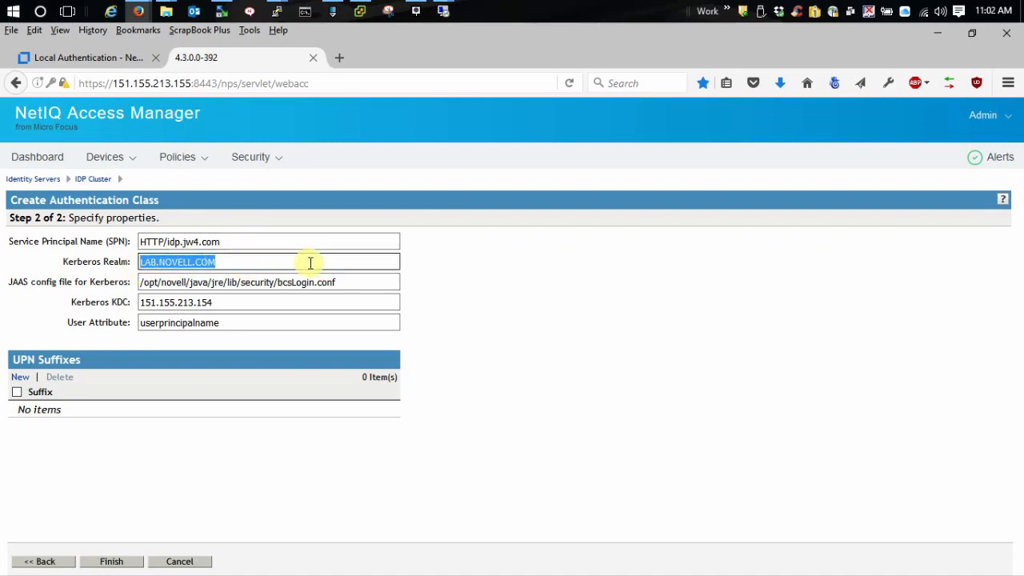
text(JW12.JW.COM)
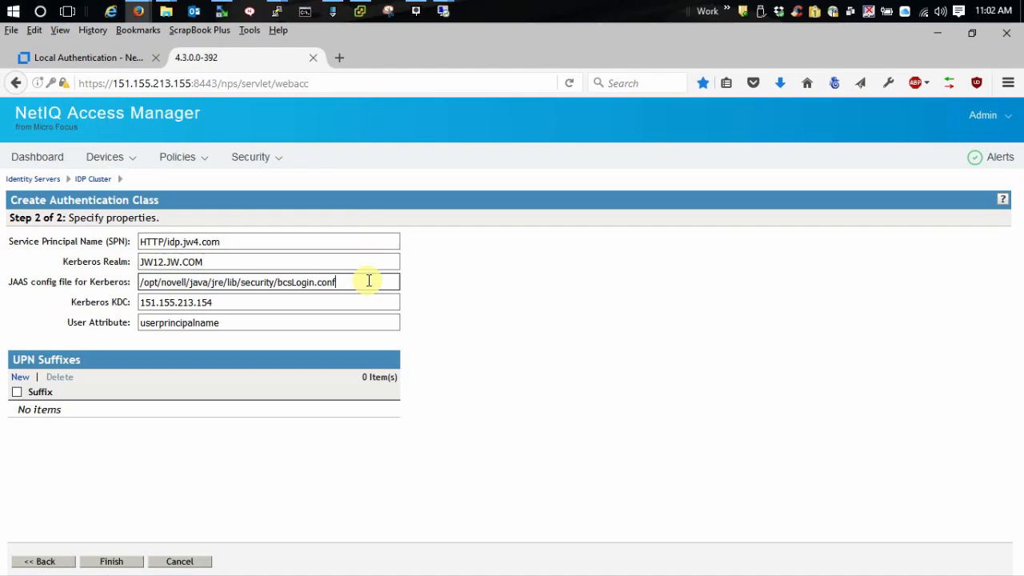
mouse_move(355, 281)
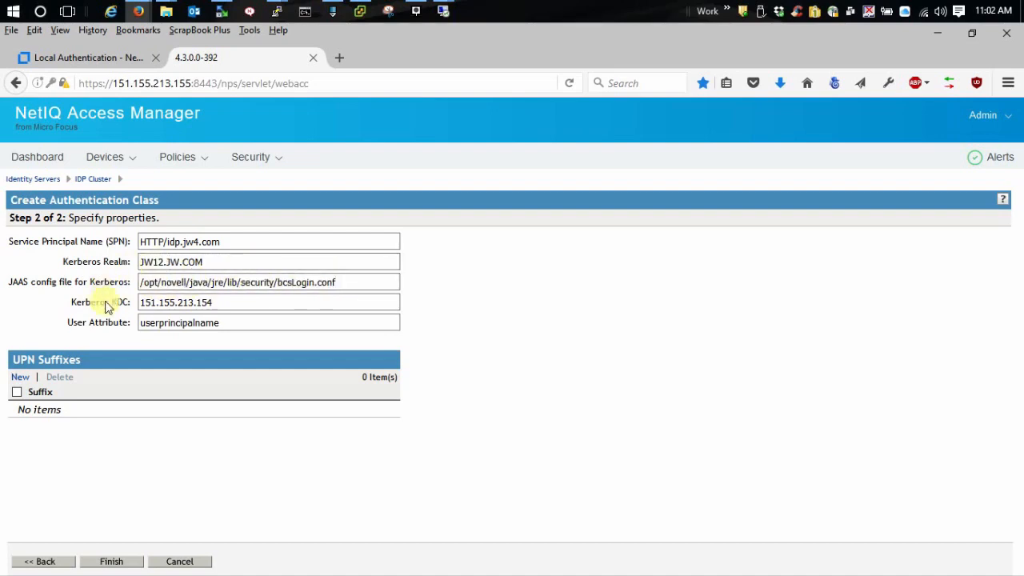
click(248, 300)
text(8)
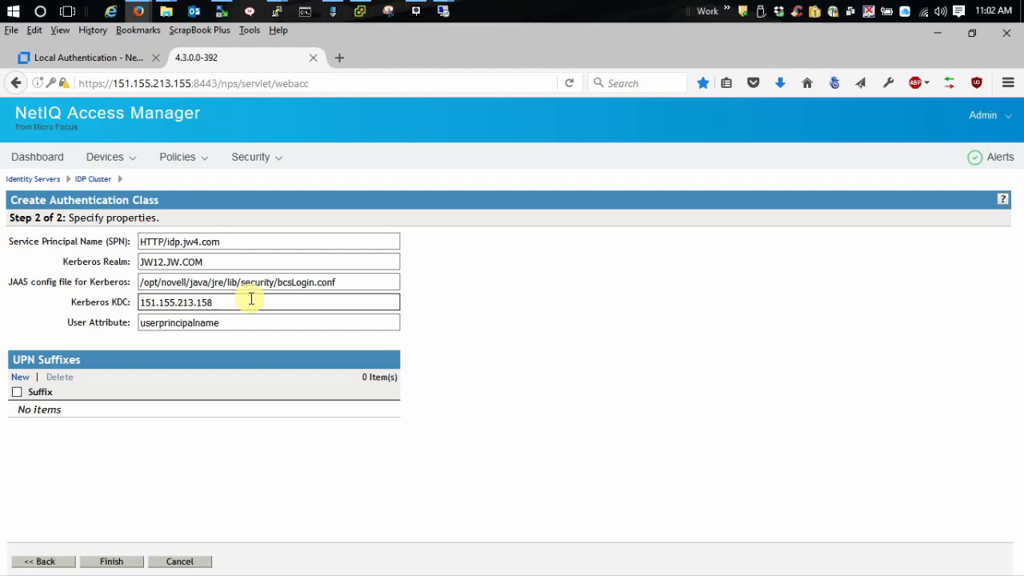
mouse_move(104, 301)
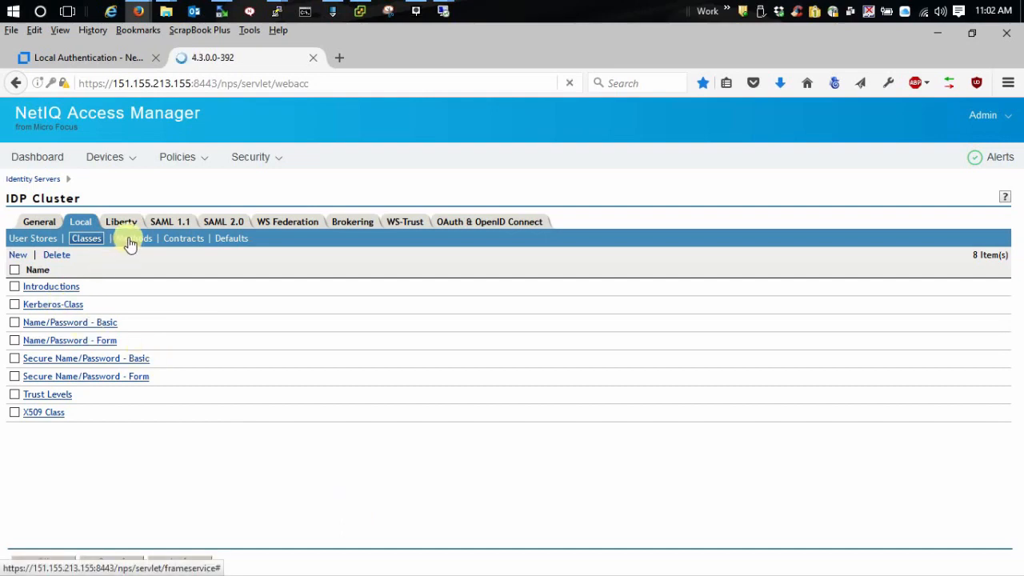
- Begin a new authentication method named Kerberos-Method
click(128, 236)
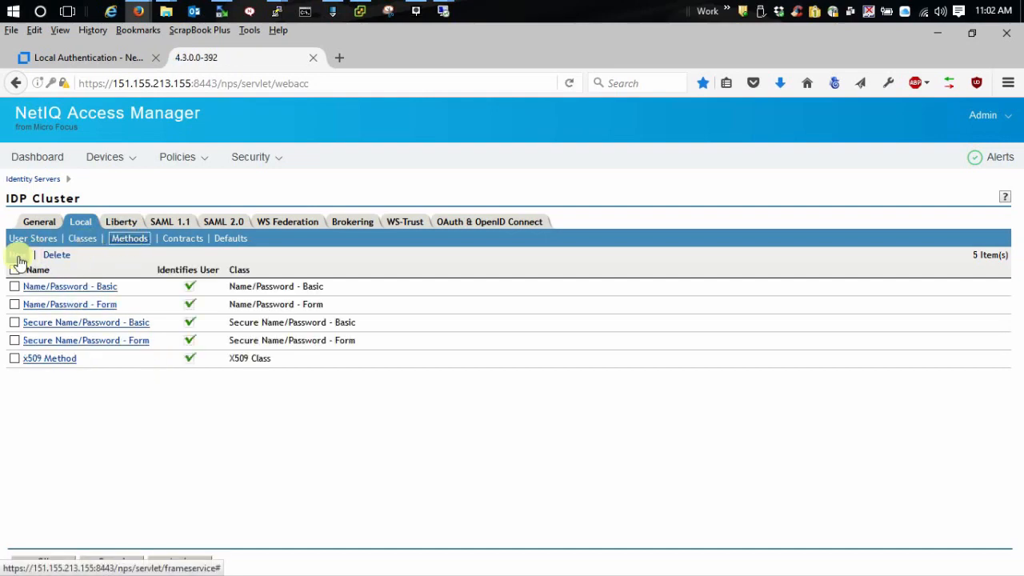
click(18, 254)
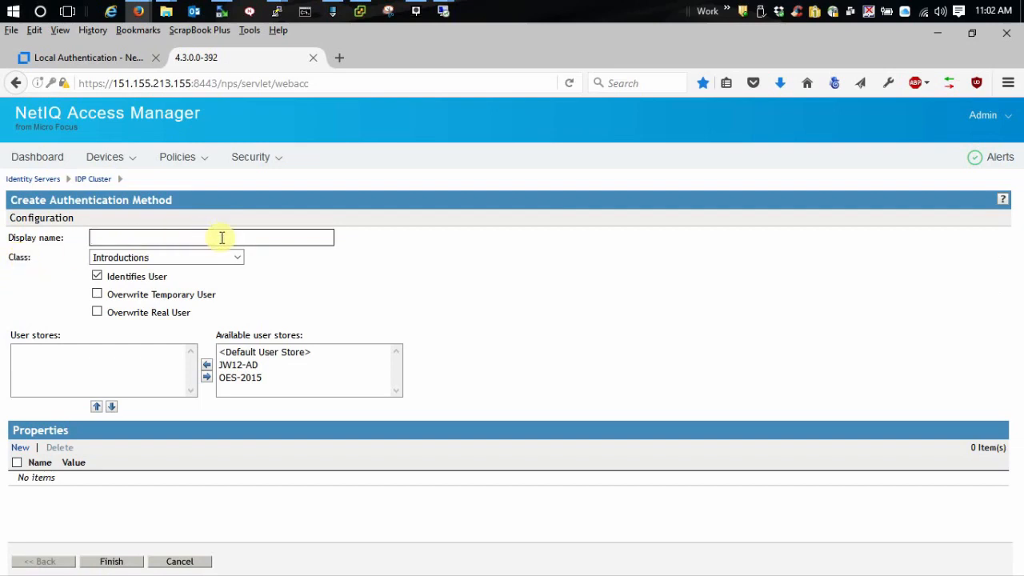
text(Ker)
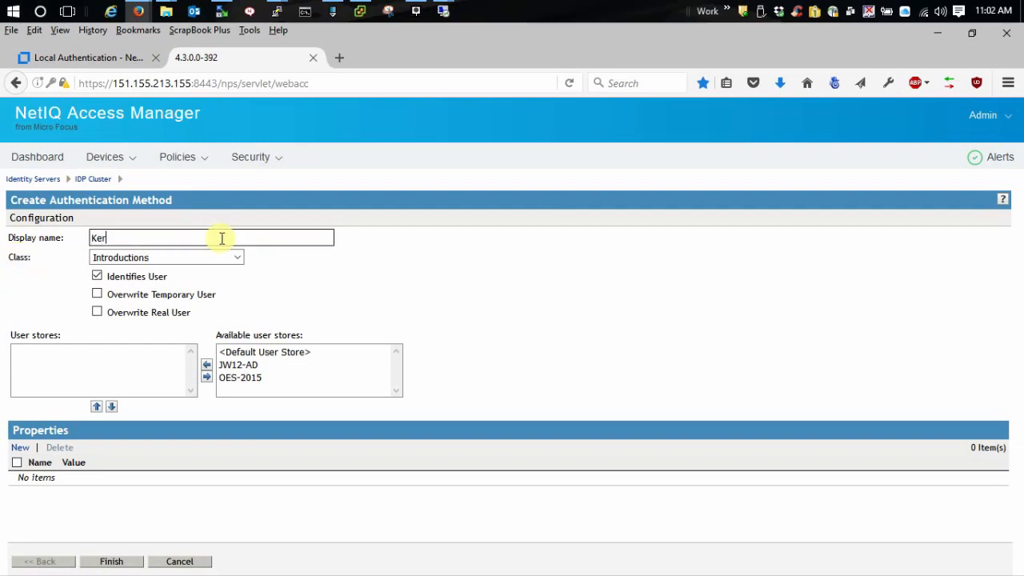
text(beros-)
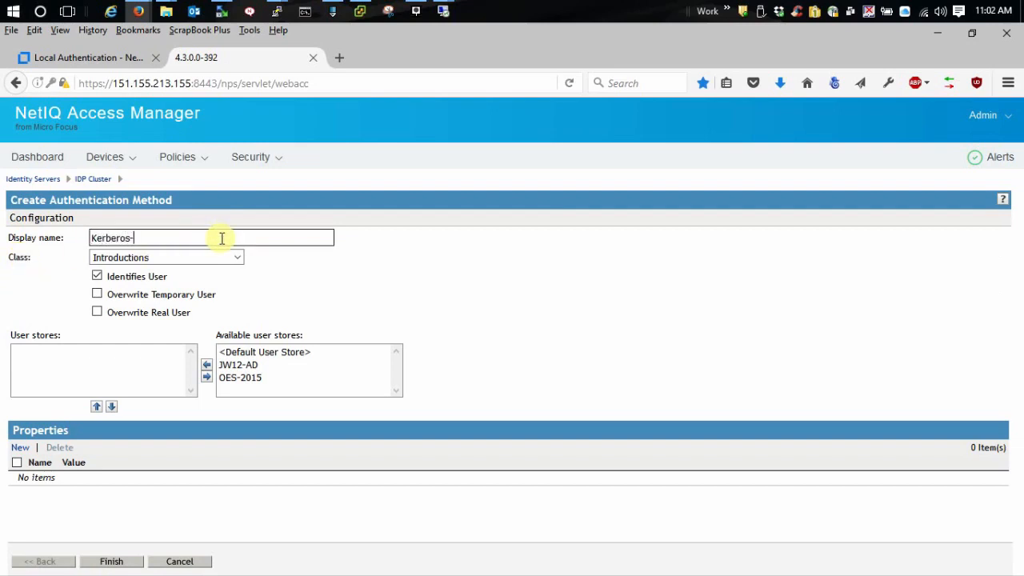
text(Method)
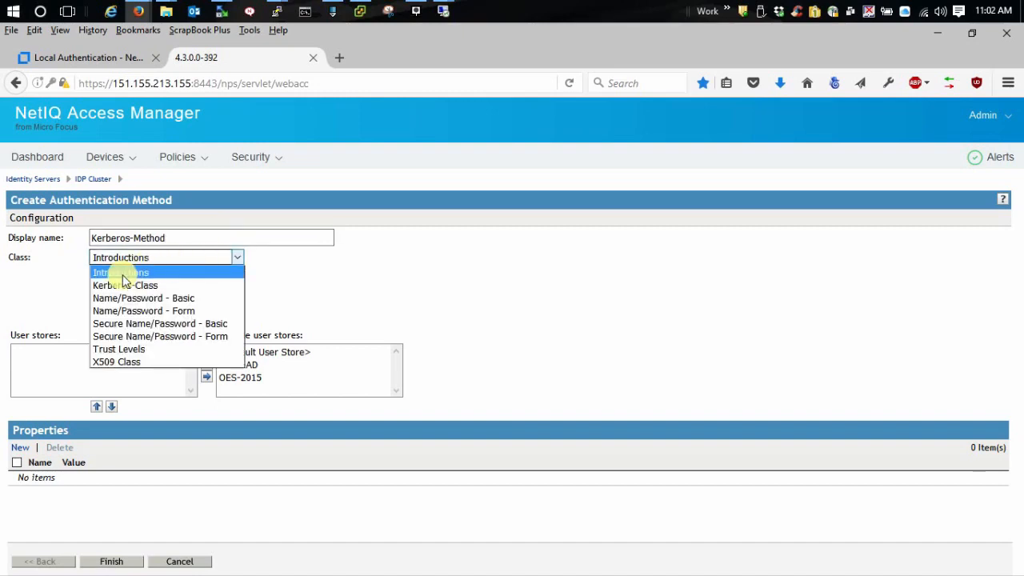
- Assign Kerberos-Class and the JW12-AD user store to the method and finish it
click(125, 285)
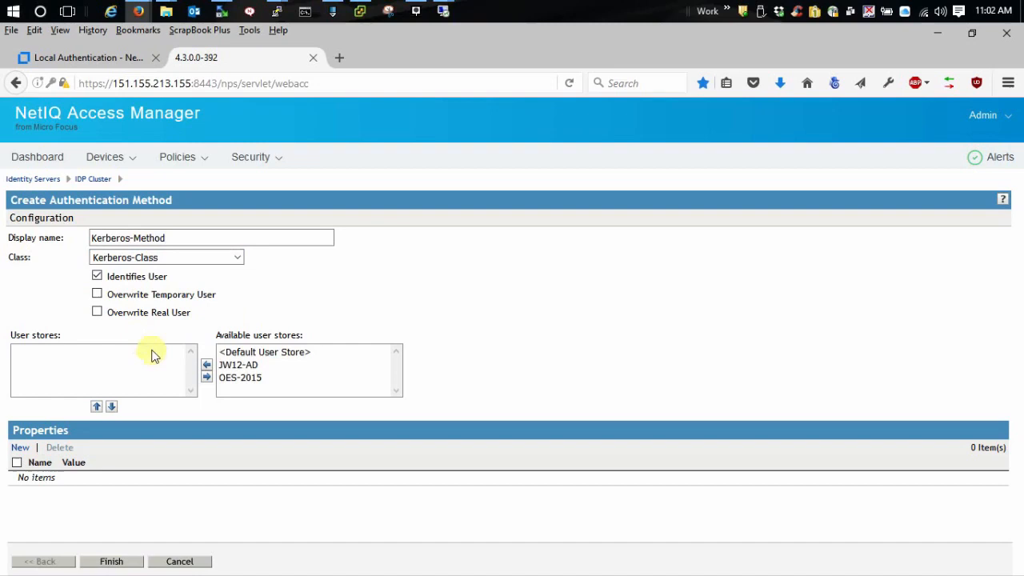
click(238, 365)
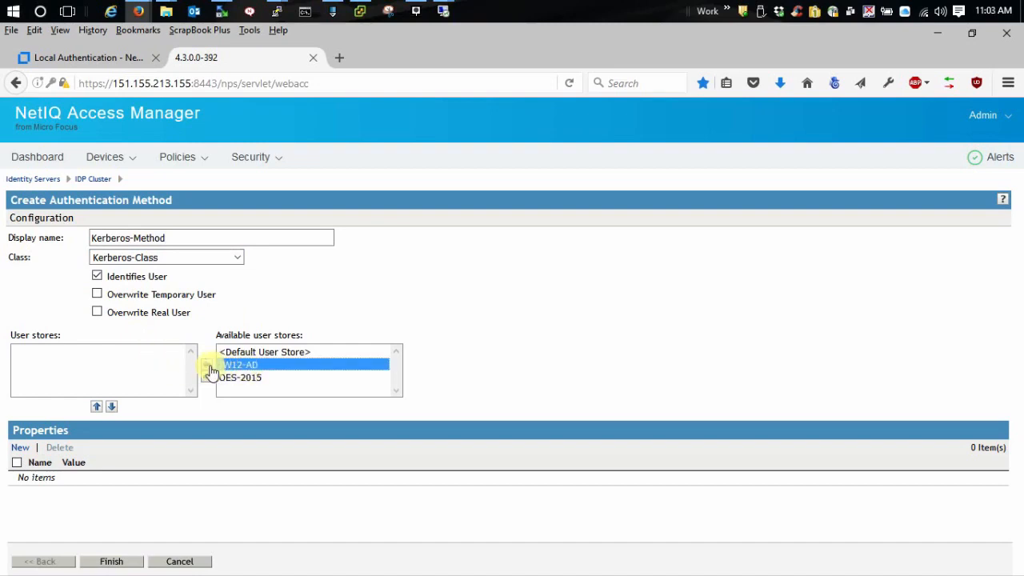
click(207, 365)
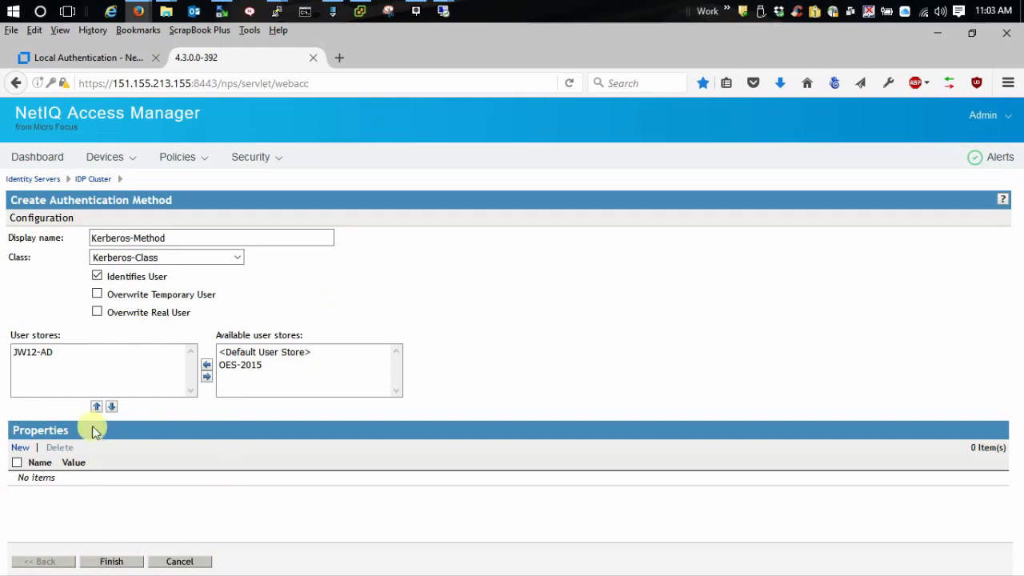
mouse_move(24, 488)
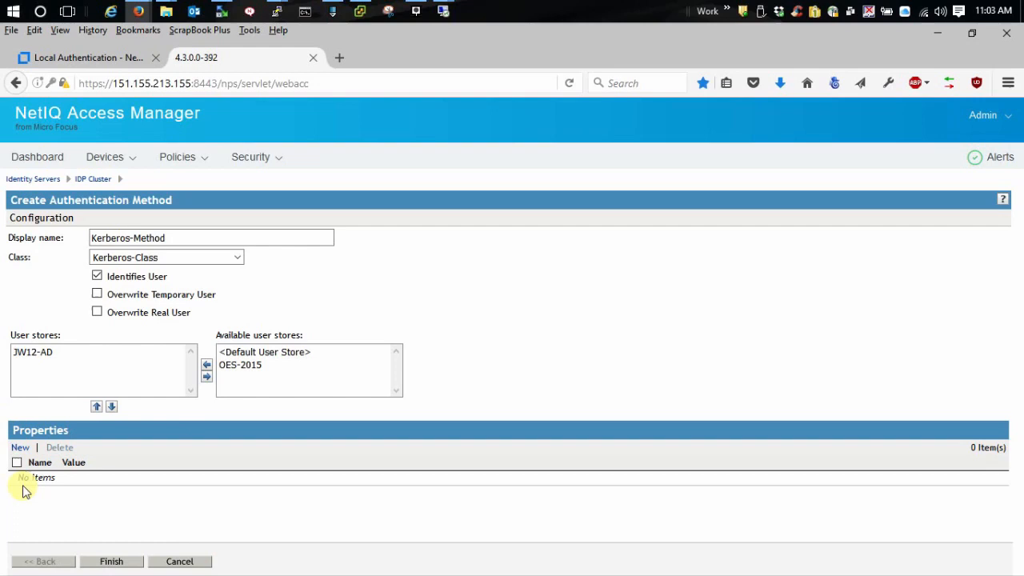
mouse_move(221, 550)
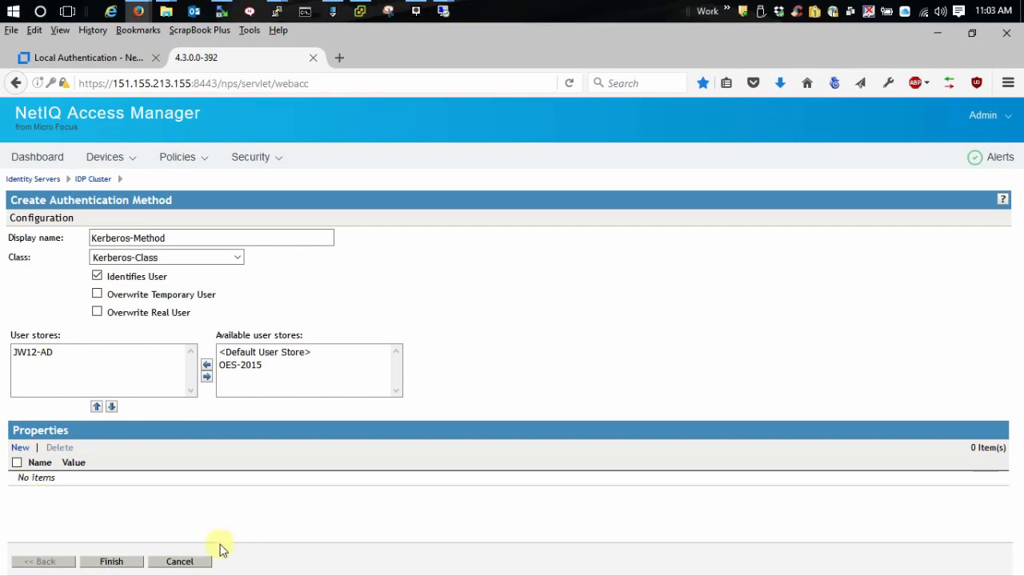
click(112, 560)
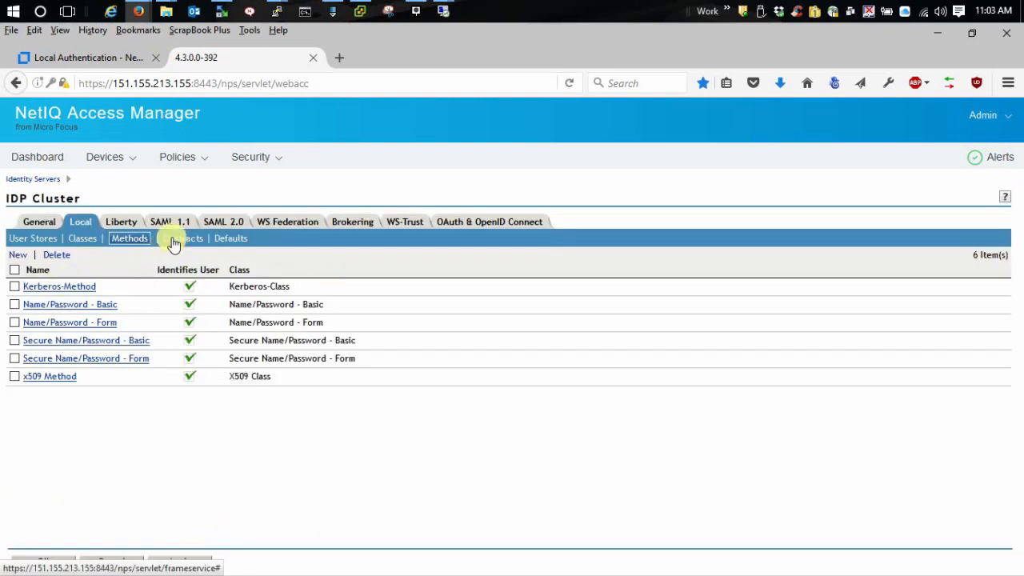
- Create contract Kerberos-Contract with URI Kerb/URI and continue to the authentication card step
click(179, 236)
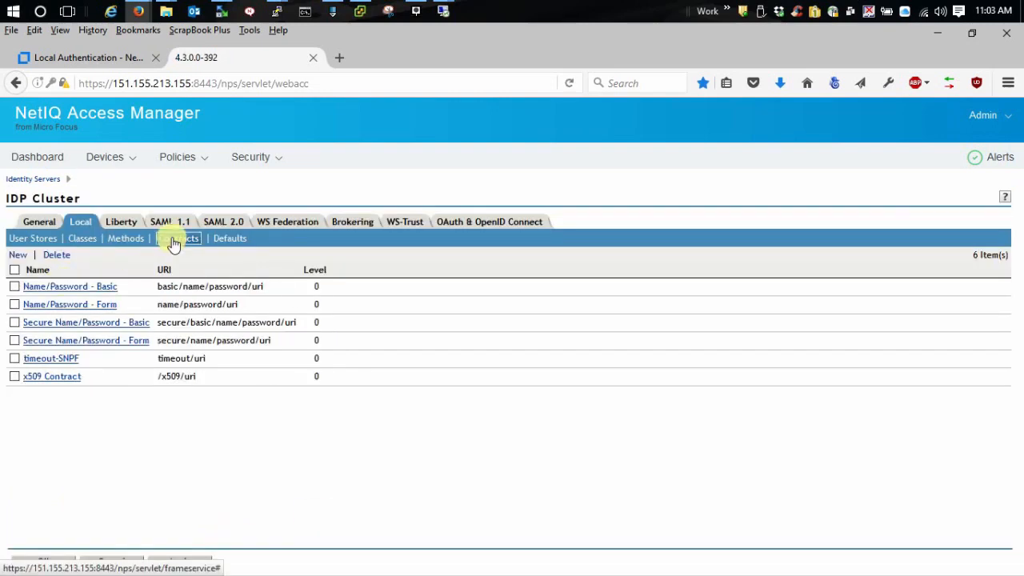
click(178, 237)
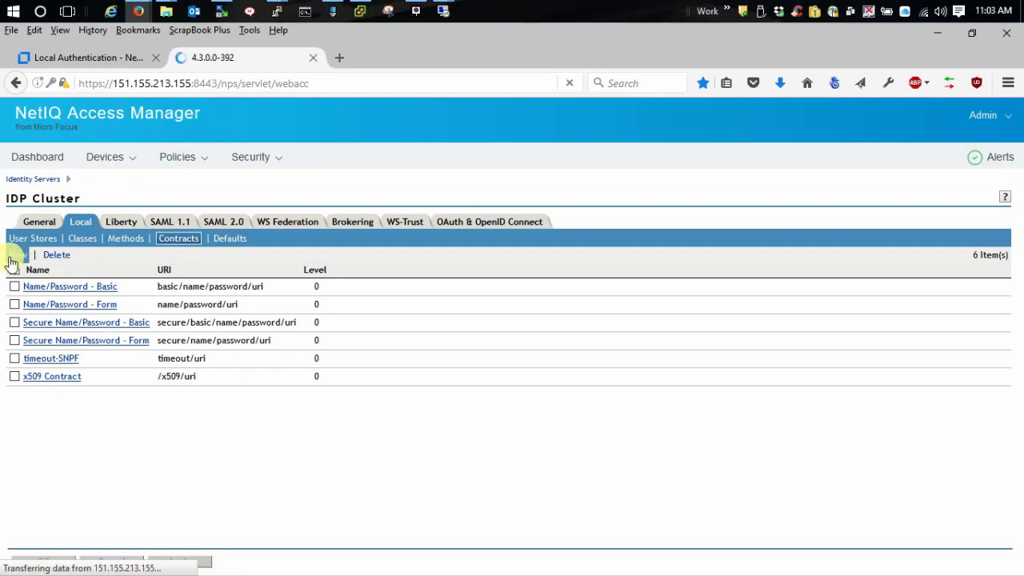
click(16, 254)
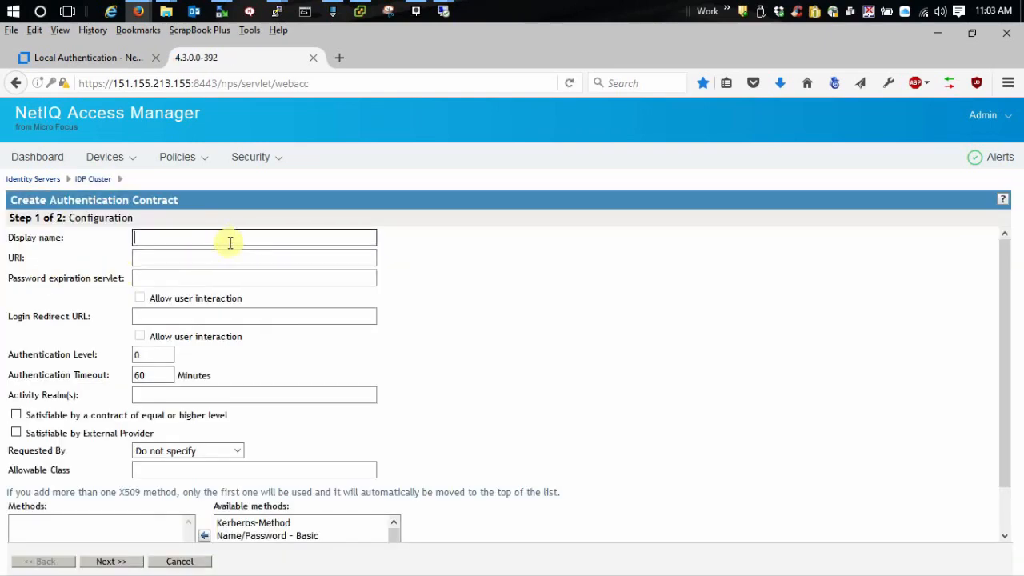
text(Kerberos)
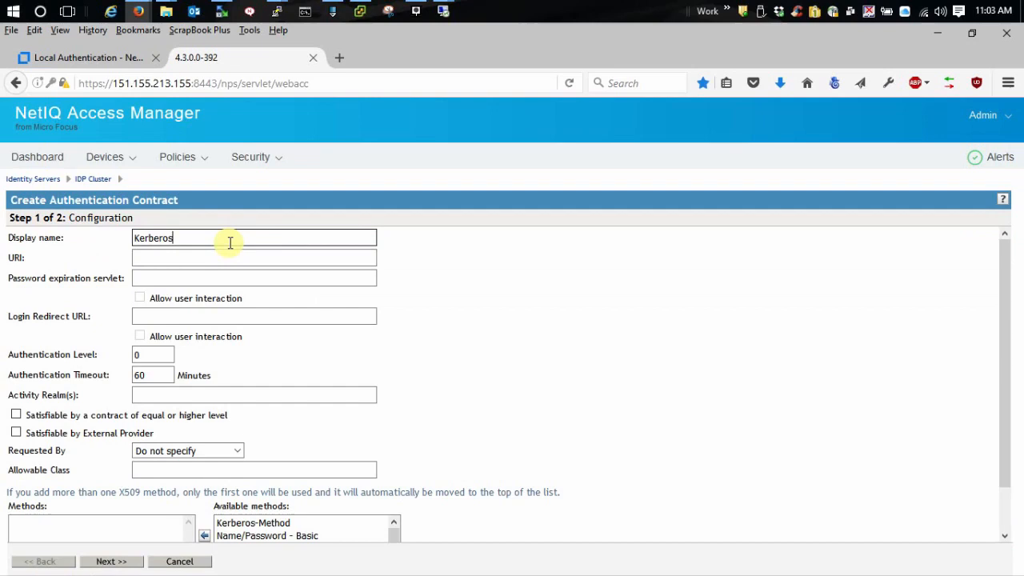
text(-Contract)
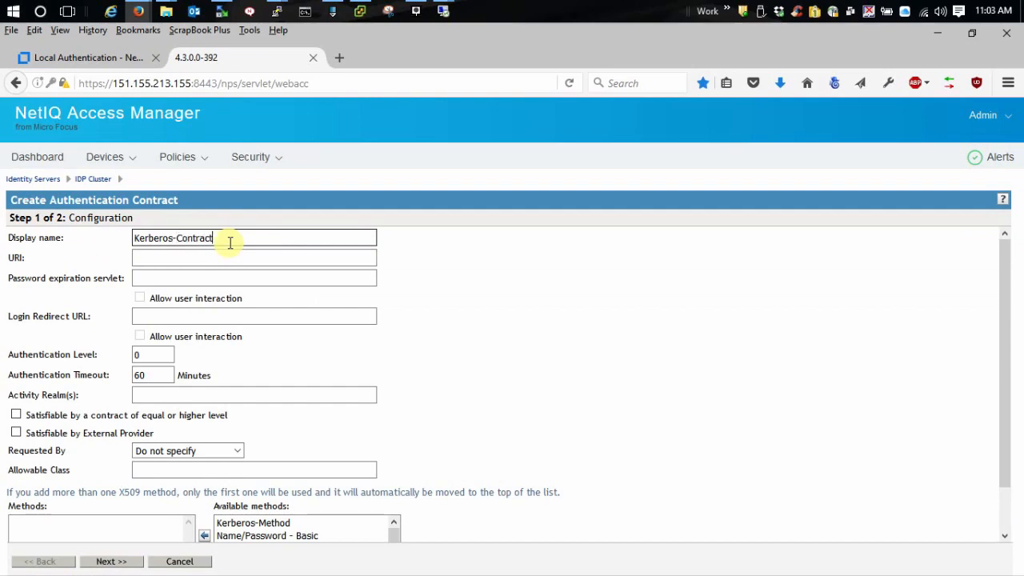
mouse_move(215, 255)
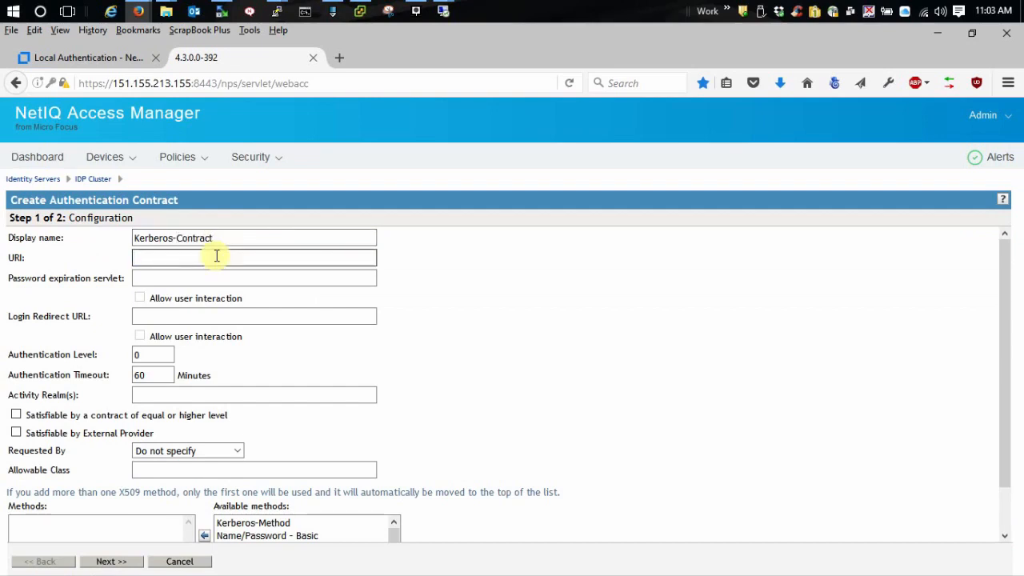
text(Kerb/URI)
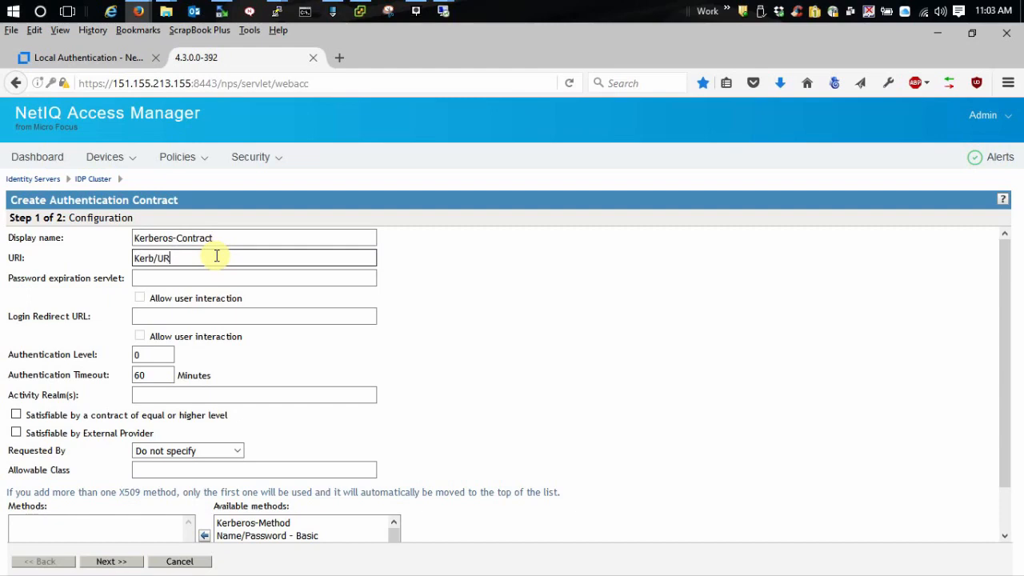
text(I)
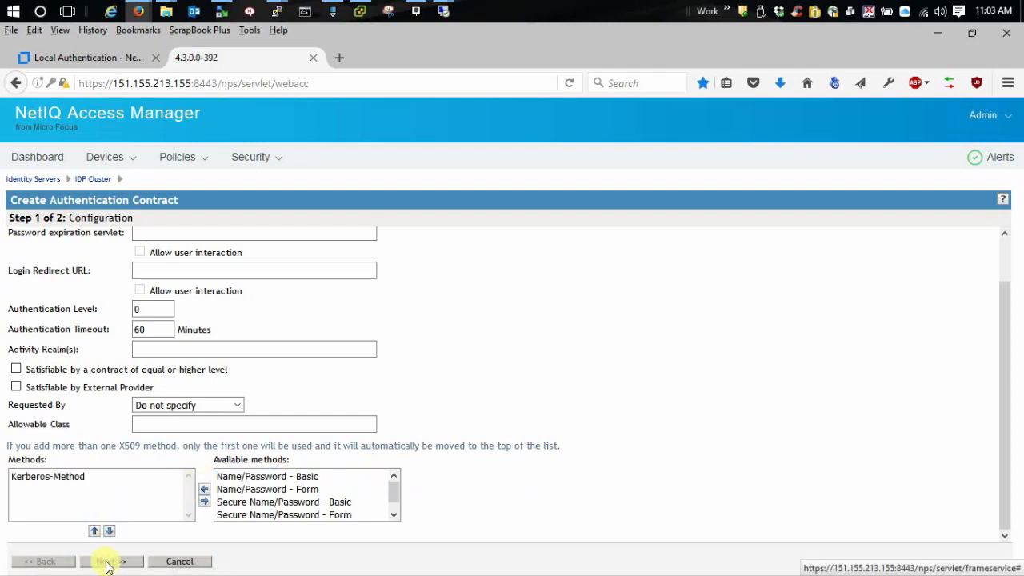
click(112, 560)
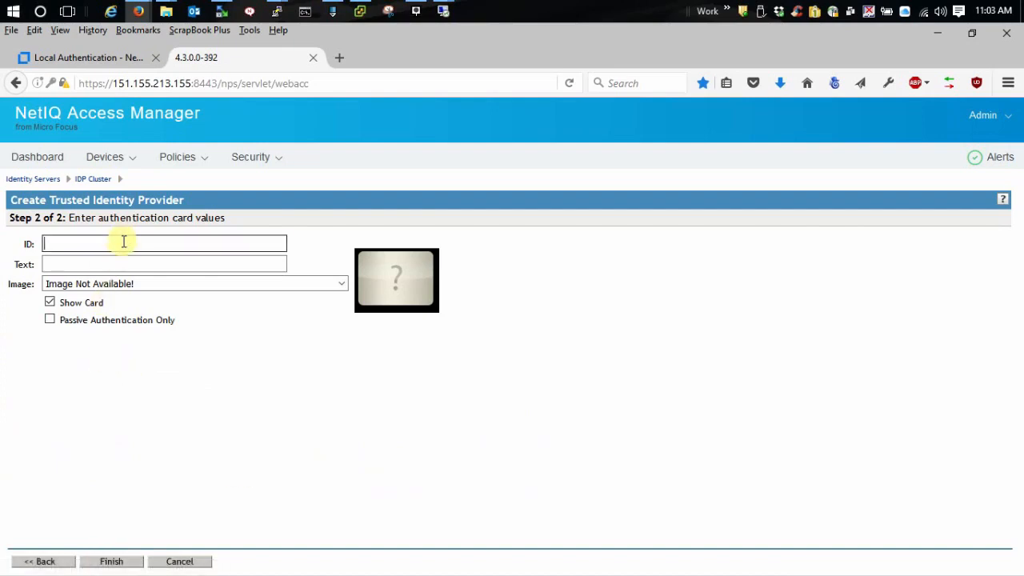
- Give the card ID Kerb with the Kerberos image and finish the contract
text(Kerb)
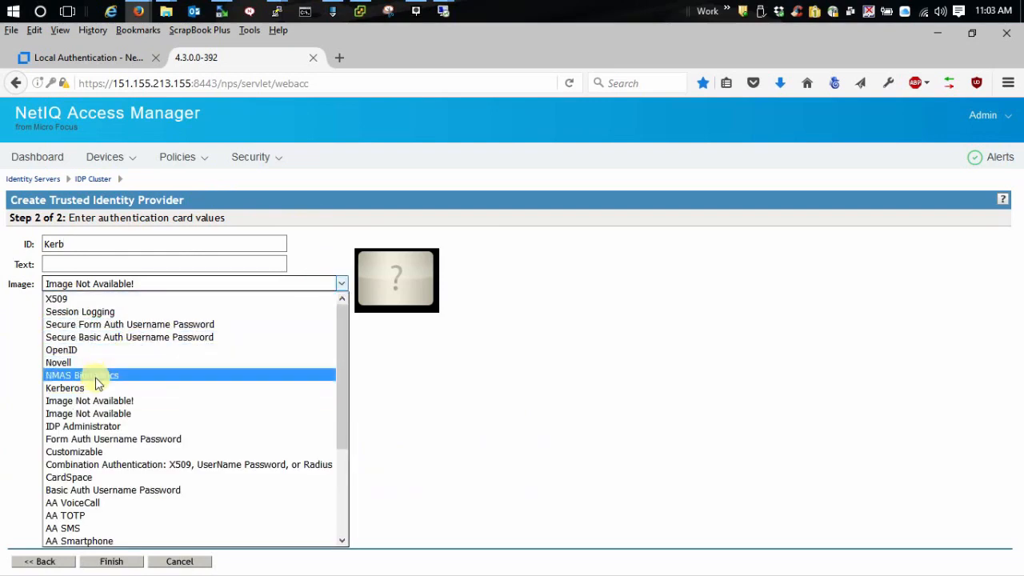
click(64, 389)
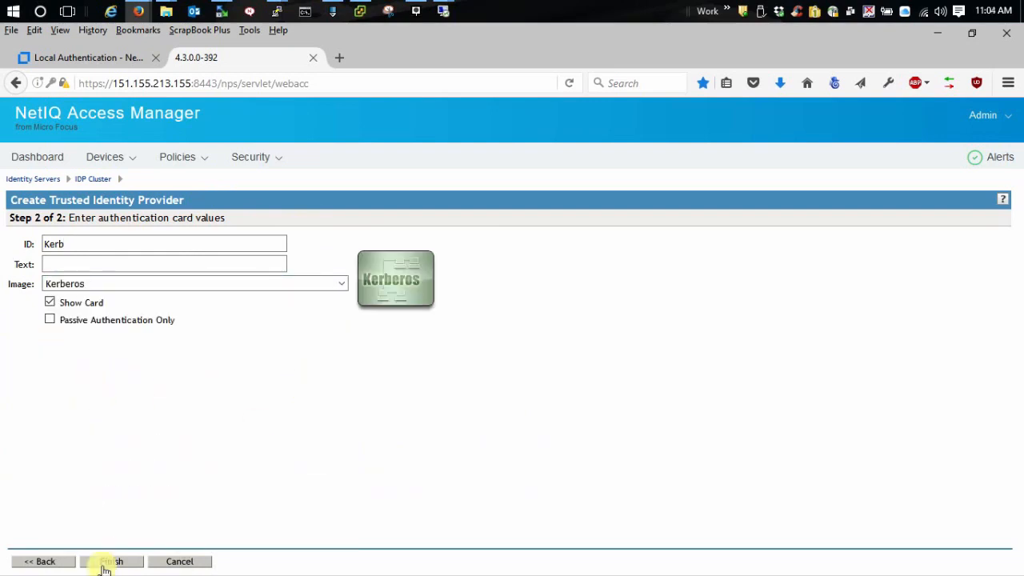
click(109, 560)
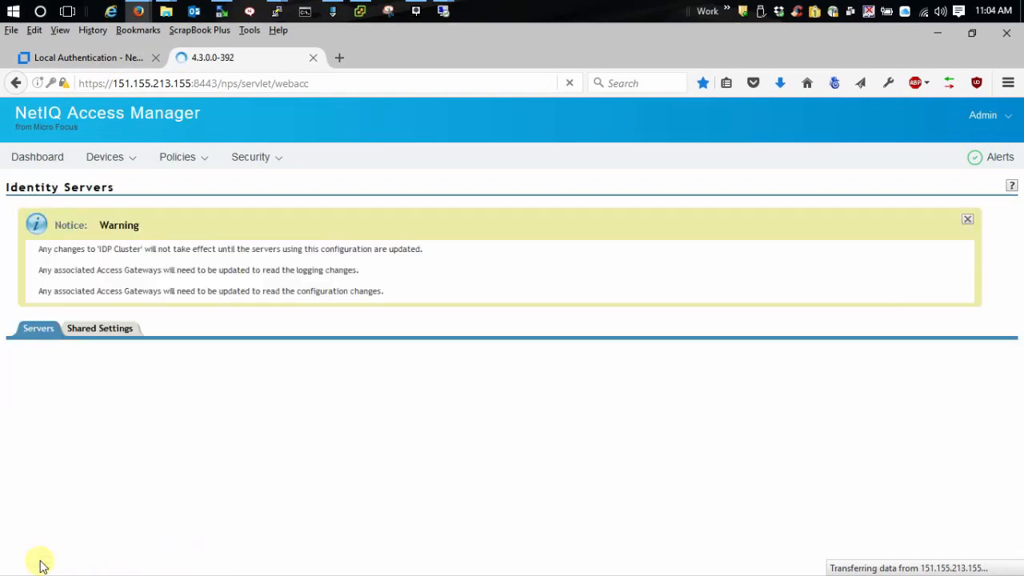
- Apply an All Configuration update to the IDP Cluster servers
click(114, 377)
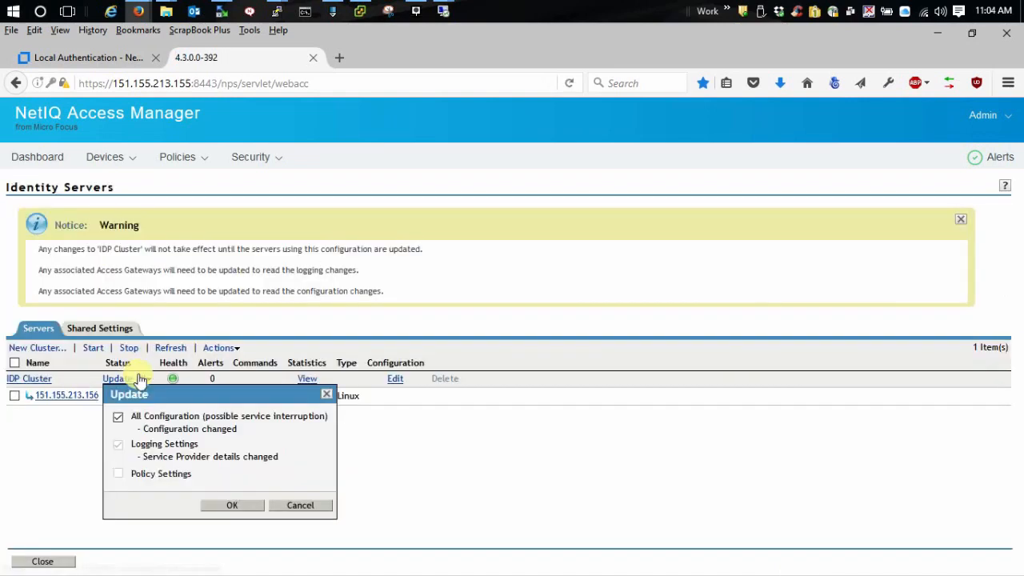
click(232, 506)
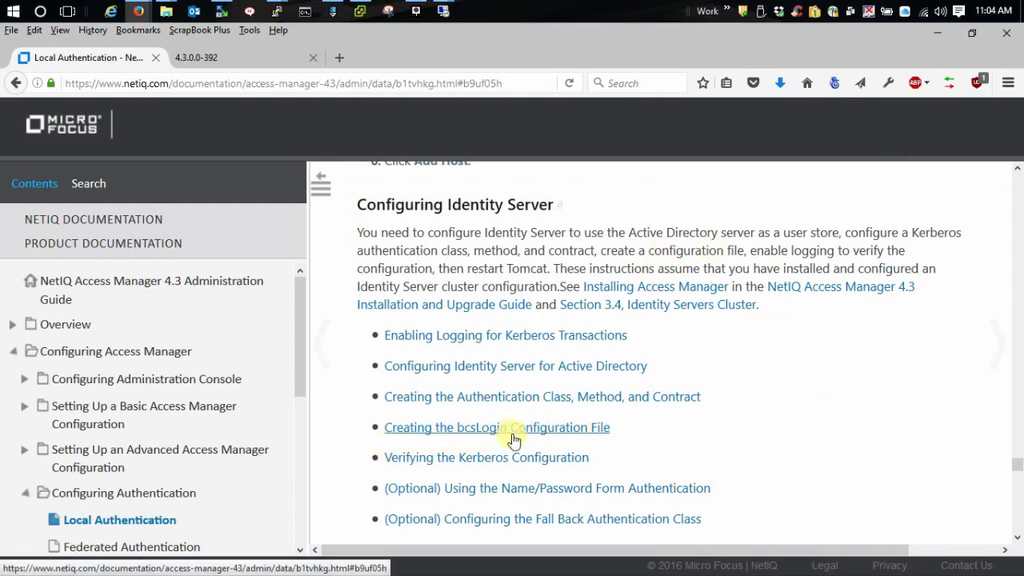
mouse_move(609, 470)
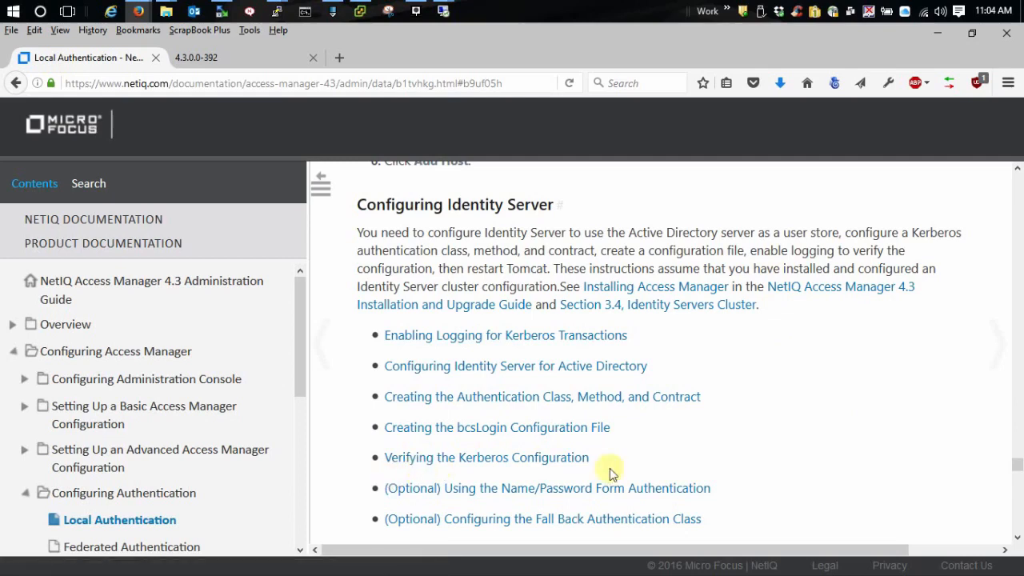
mouse_move(552, 473)
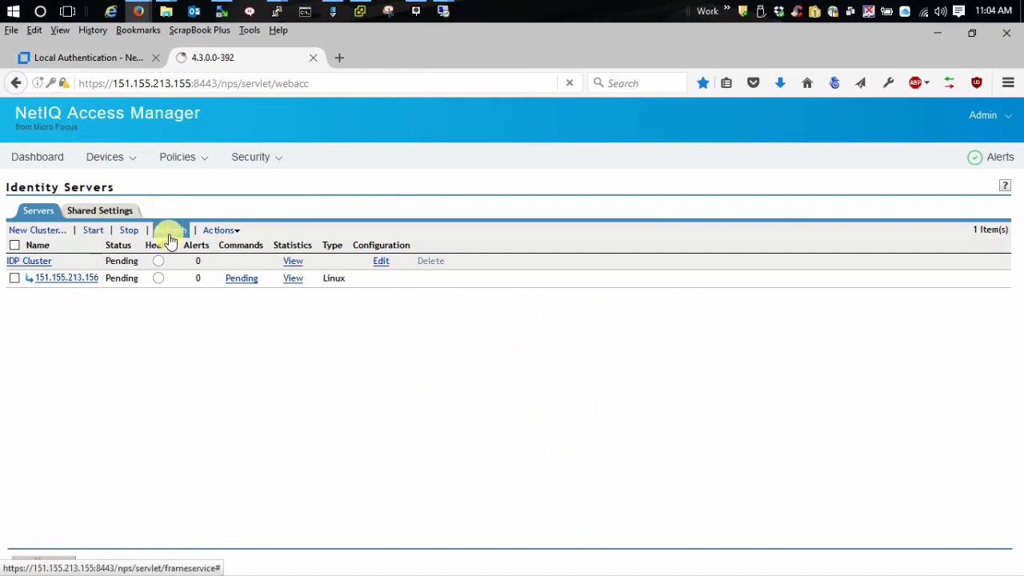
- Push the pending configuration to the IDP Cluster from Identity Servers
click(170, 230)
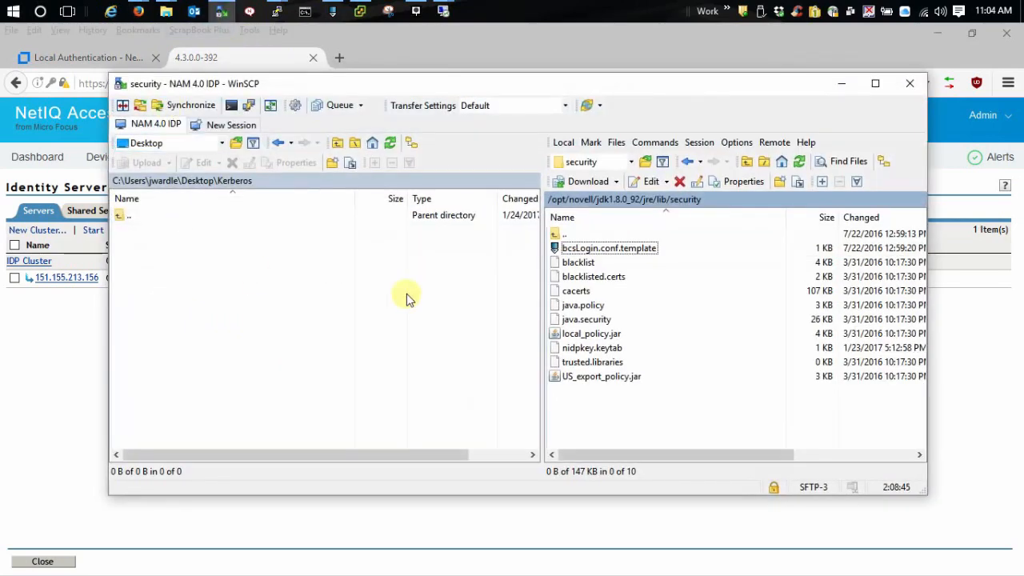
mouse_move(461, 312)
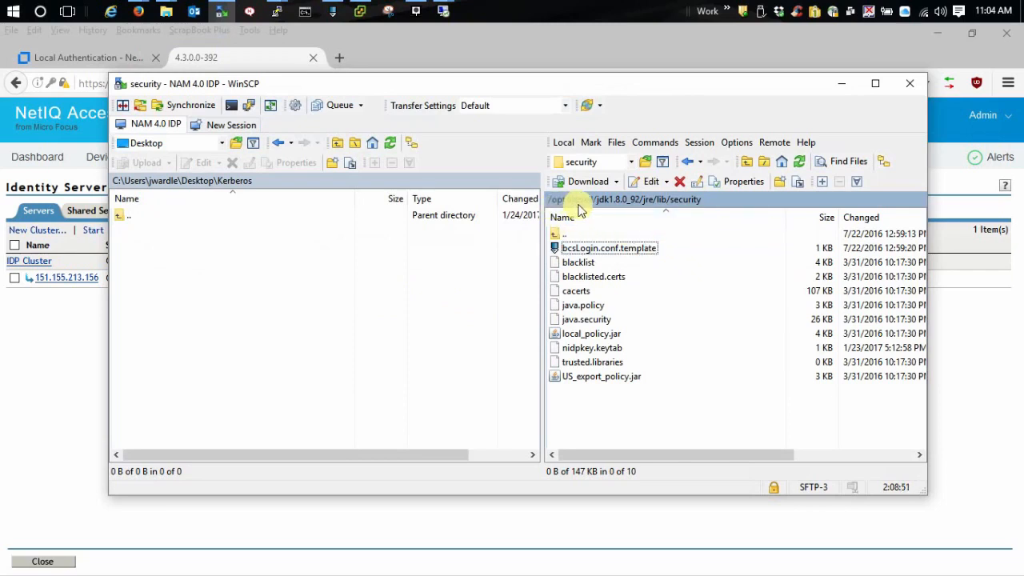
mouse_move(680, 211)
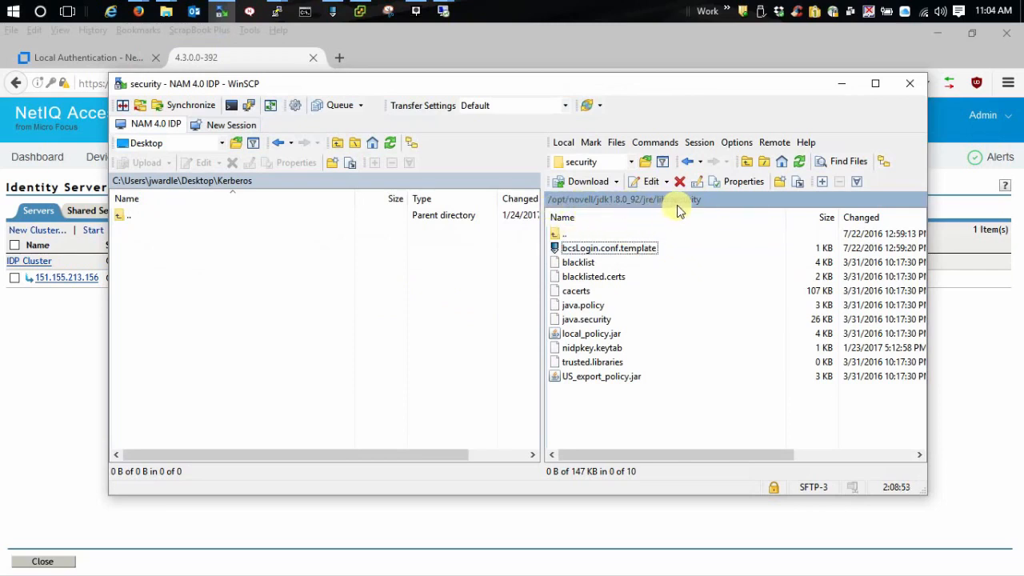
mouse_move(680, 210)
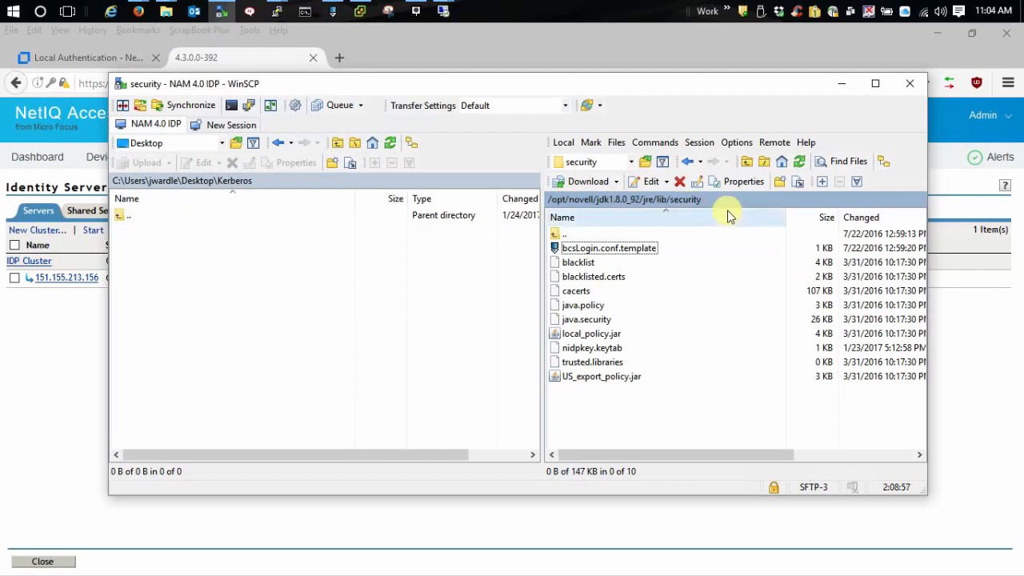
- Open bcsLogin.conf.template from the IDP server's JDK security folder in the editor
click(592, 347)
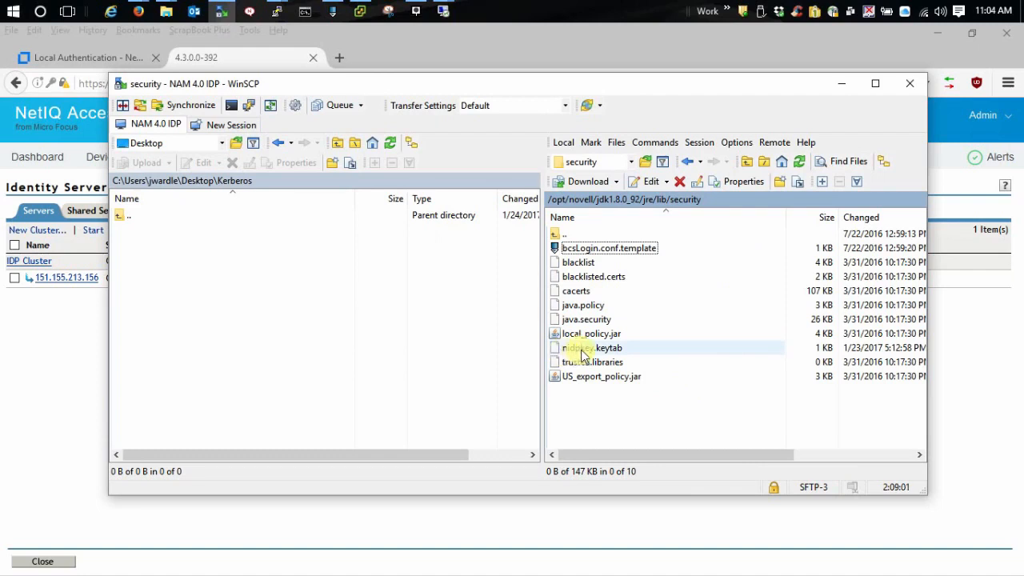
click(608, 247)
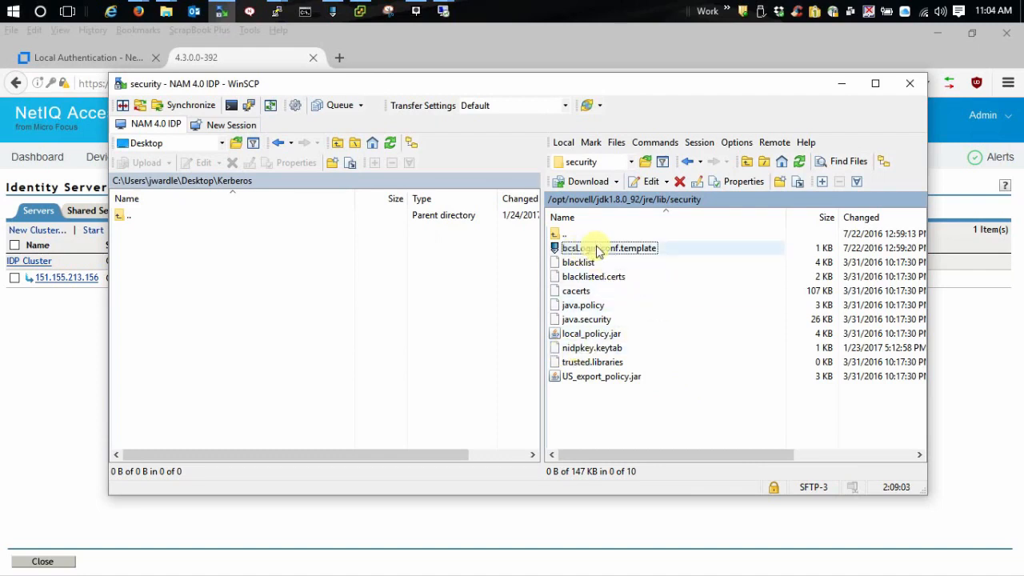
double_click(607, 247)
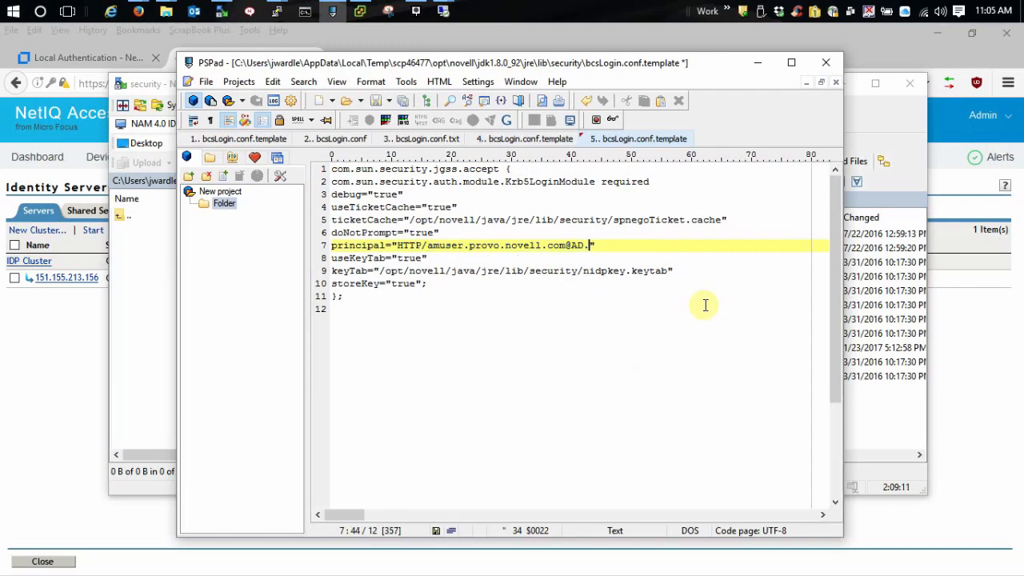
text(JW12)
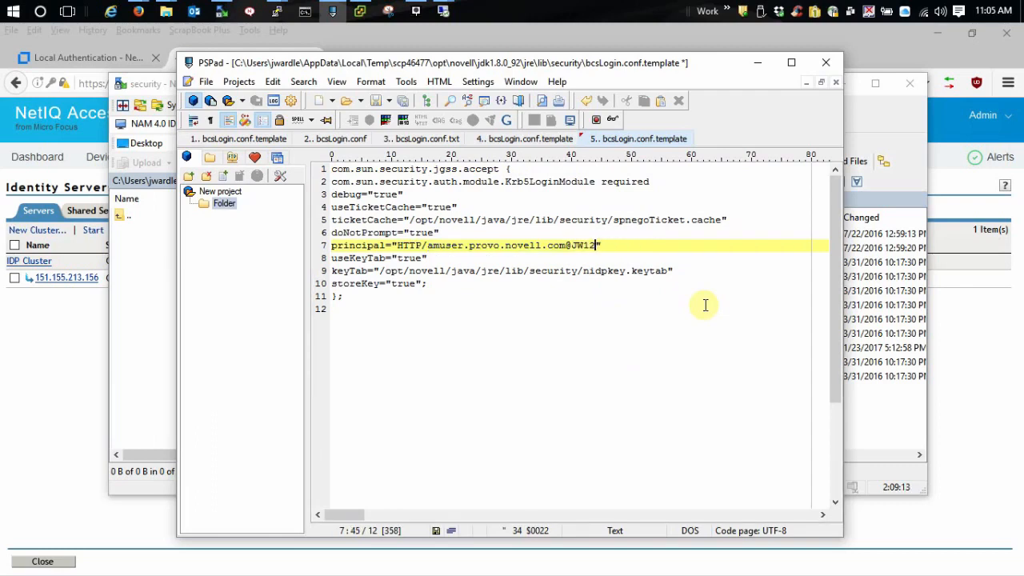
text(.JW.COM)
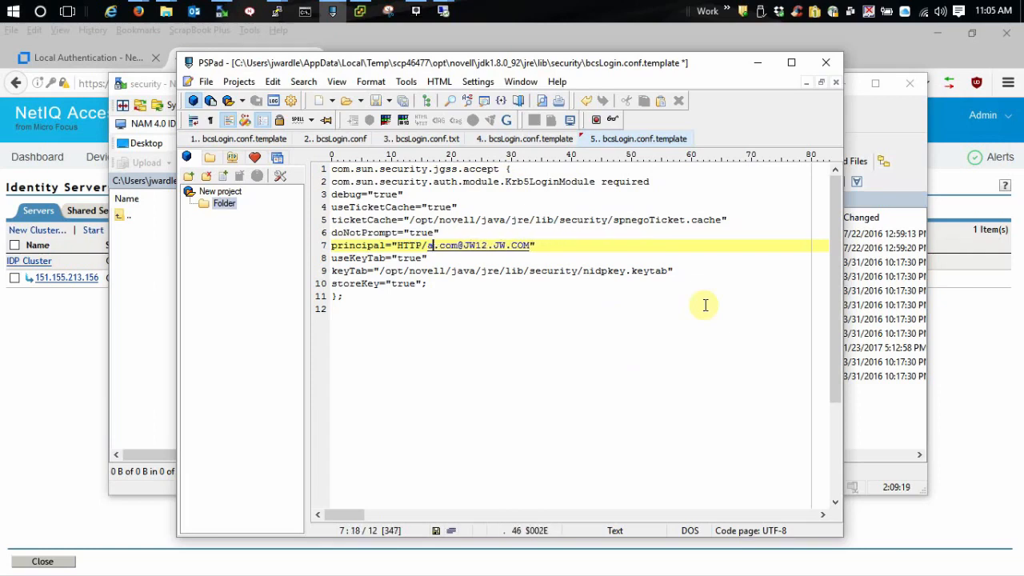
text(idp.)
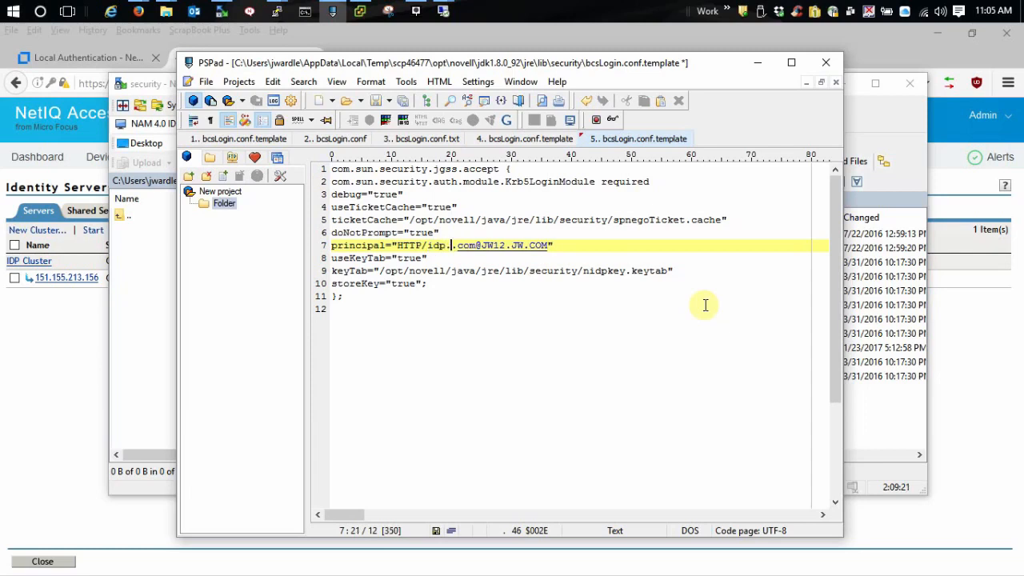
text(jw4)
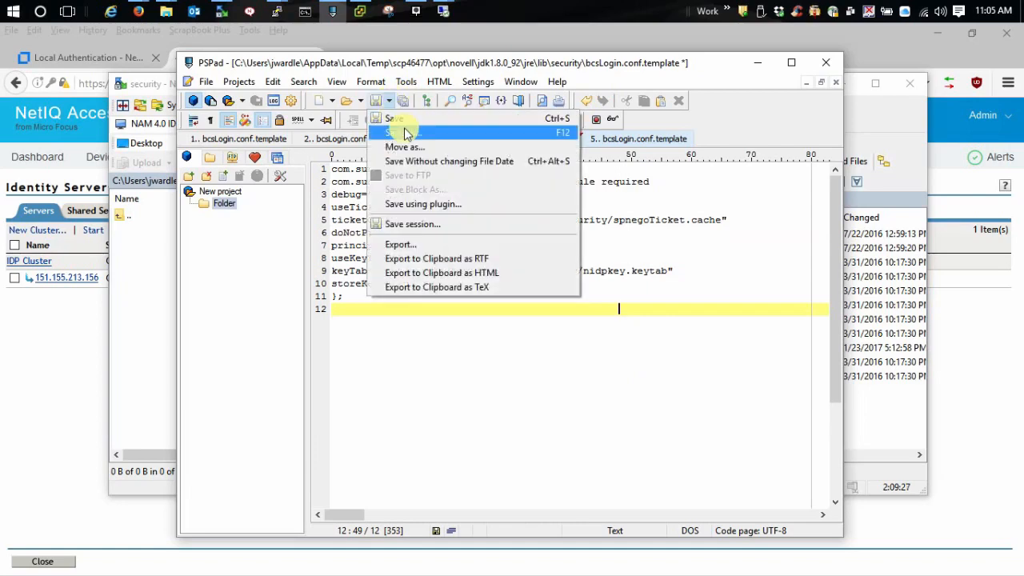
- Save As bcsLogin.conf.template into the Desktop\Kerberos folder, keeping the file name
click(403, 132)
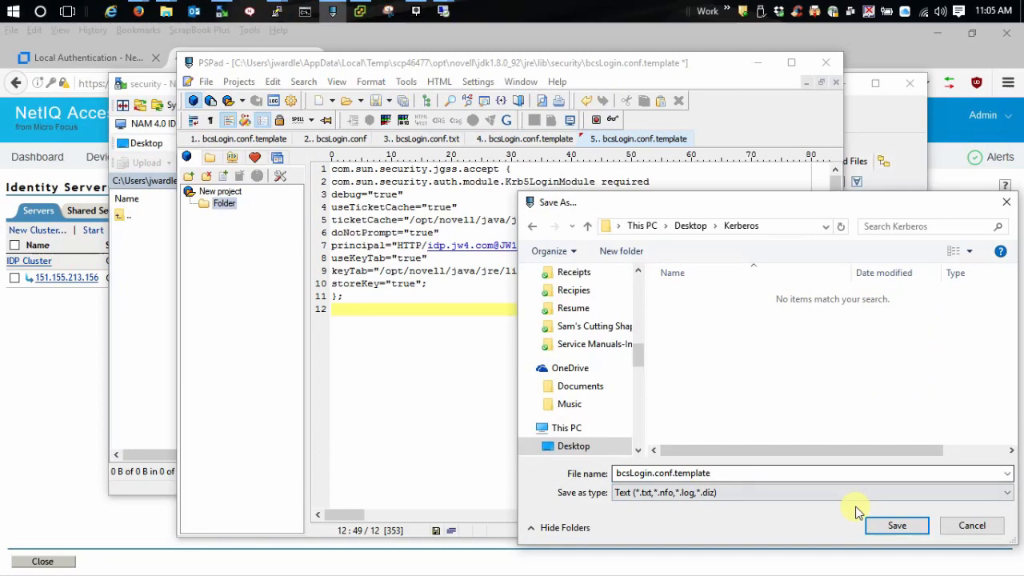
click(895, 524)
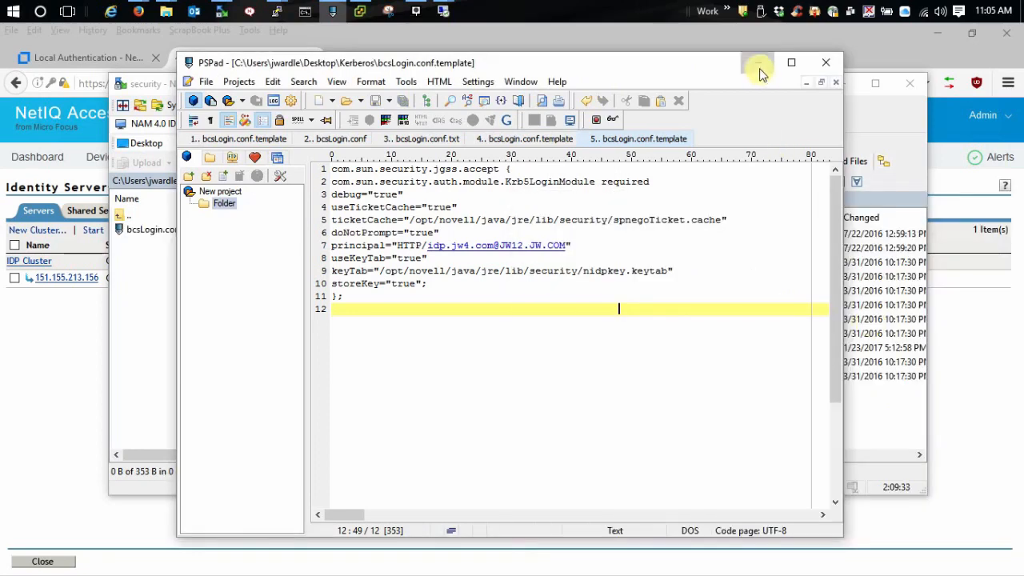
click(758, 62)
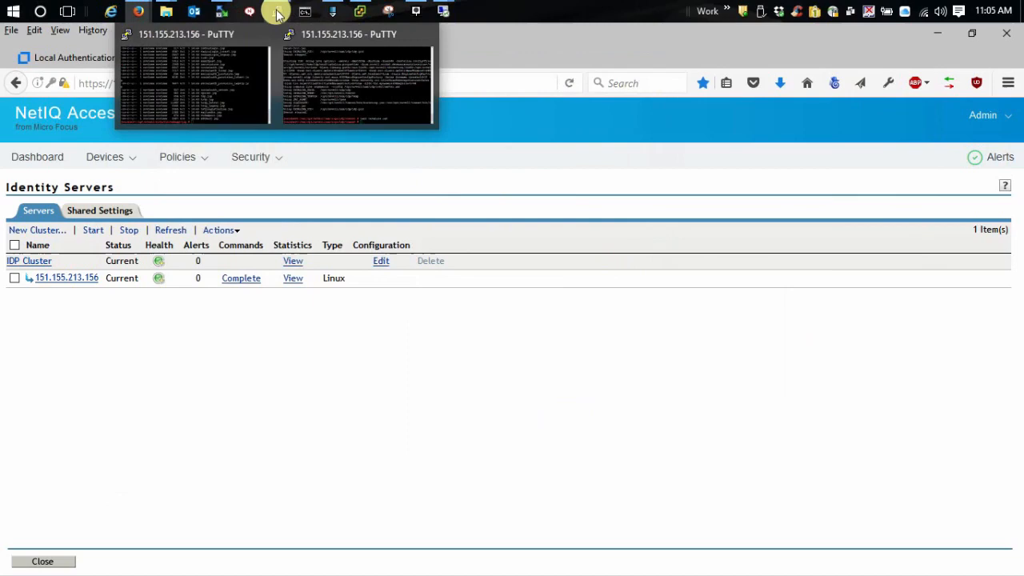
- Truncate the log on the IDP server with >catalina.out in the PuTTY session
click(192, 80)
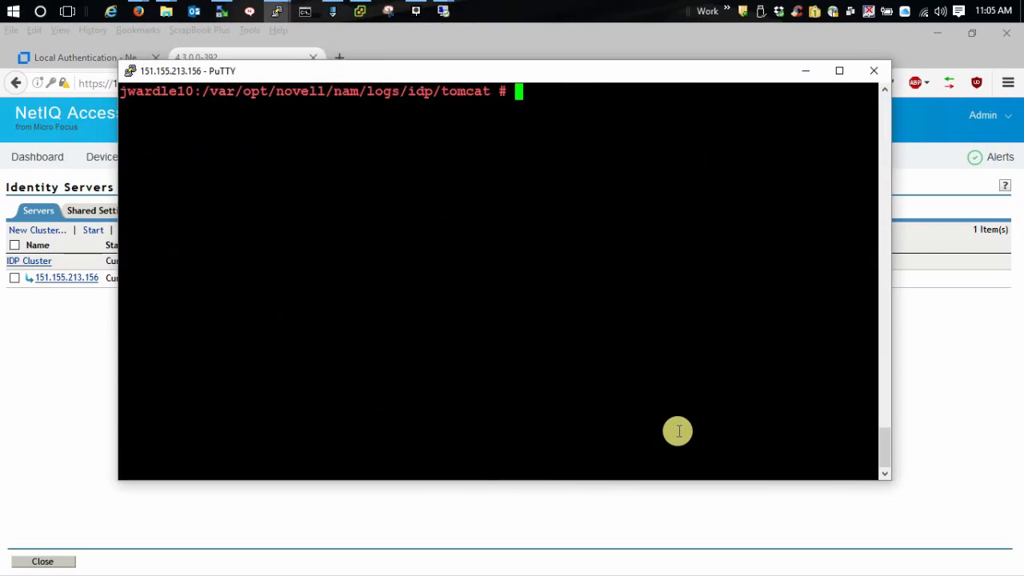
text(>cl)
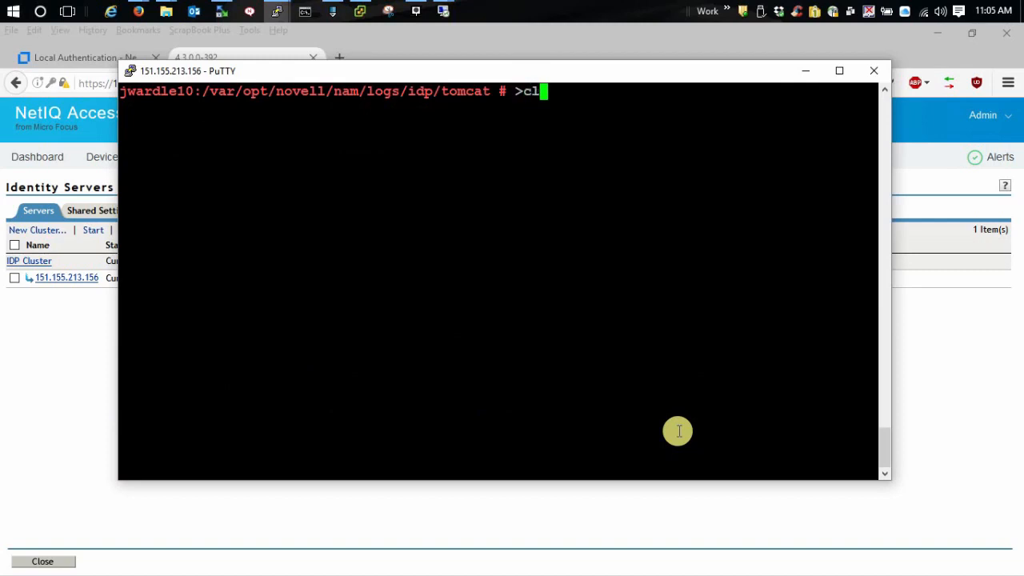
text(atalina.out)
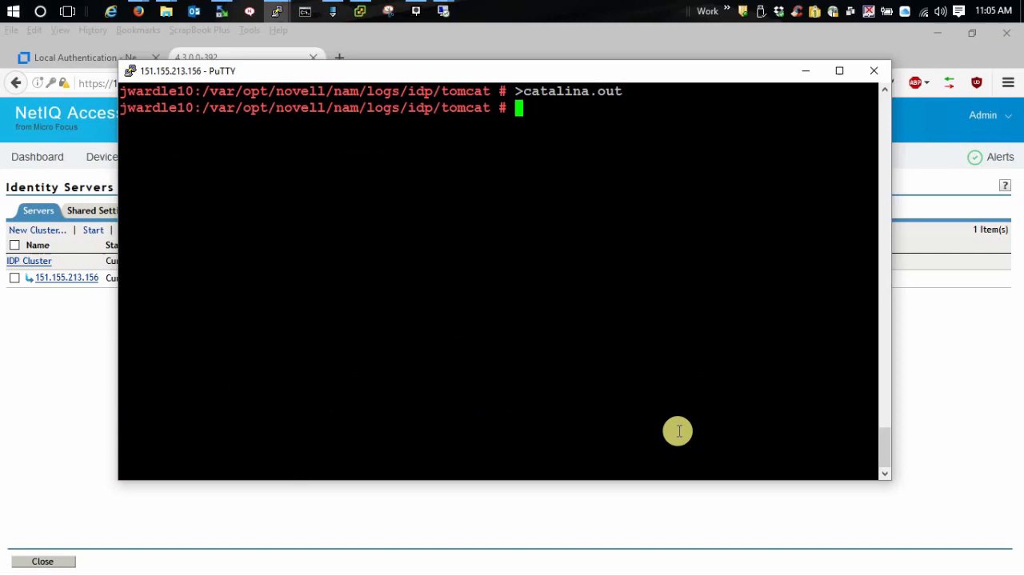
- Restart the Identity Server with the rcnovell-idp restart command
text(rc)
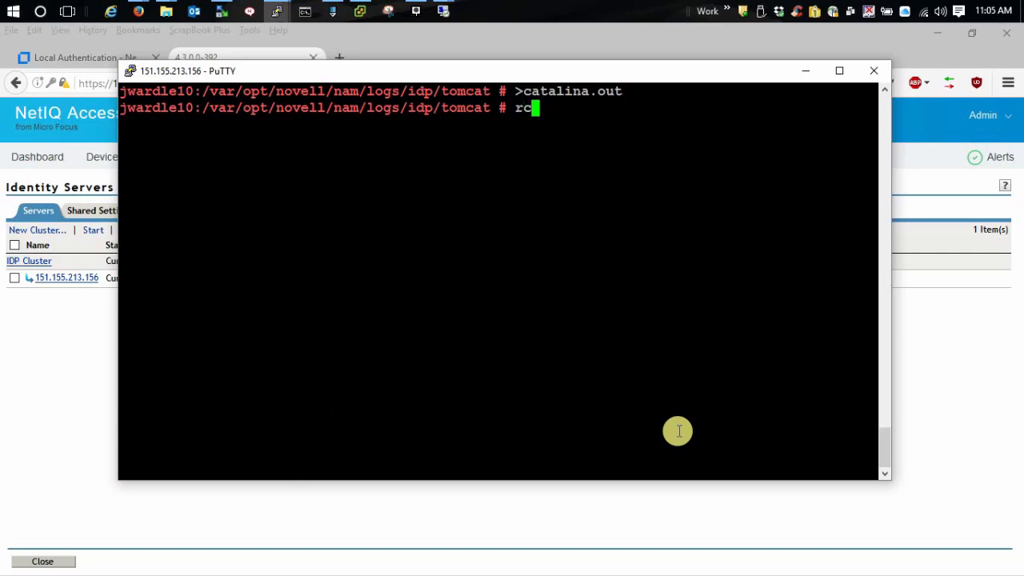
text(n)
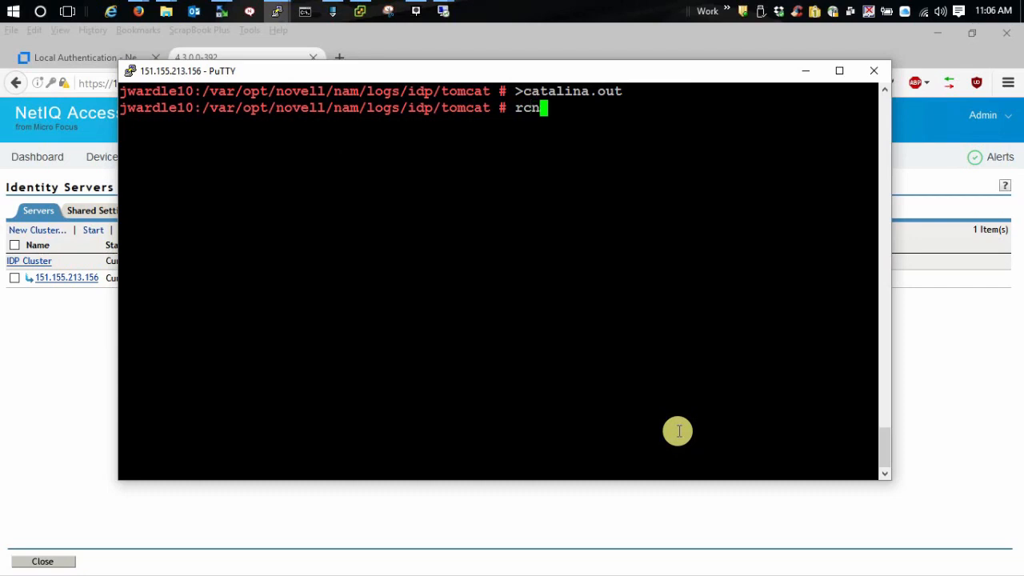
text(ovell-idp)
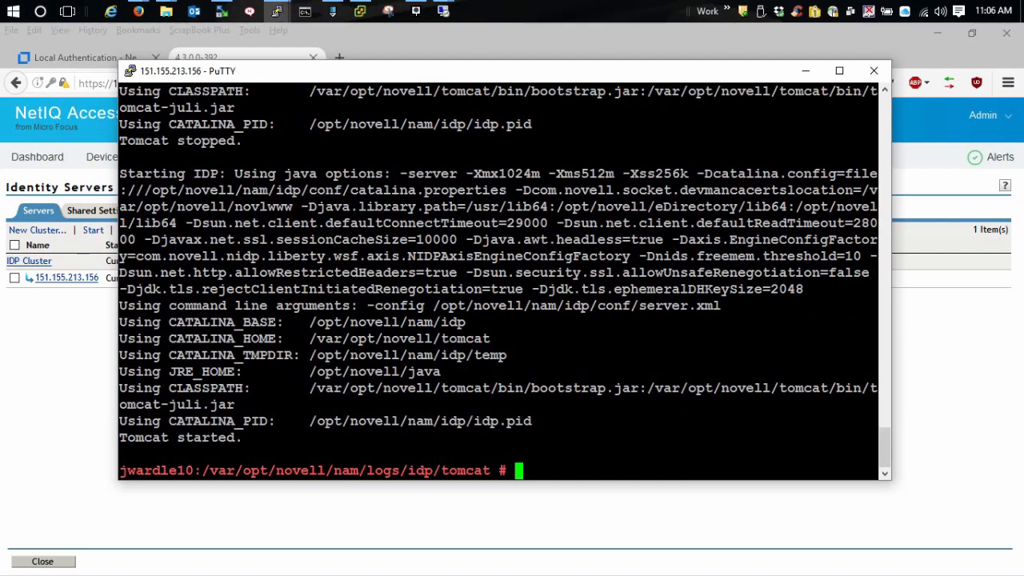
mouse_move(548, 334)
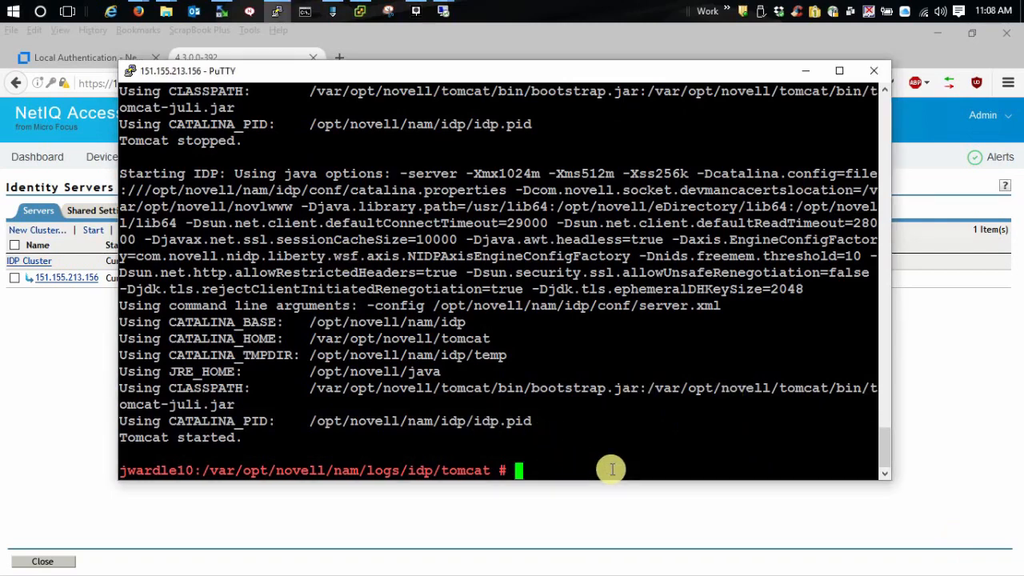
- Page through catalina.out with less until the Kerberos keytab Commit Succeeded entry appears
text(less catalina.out)
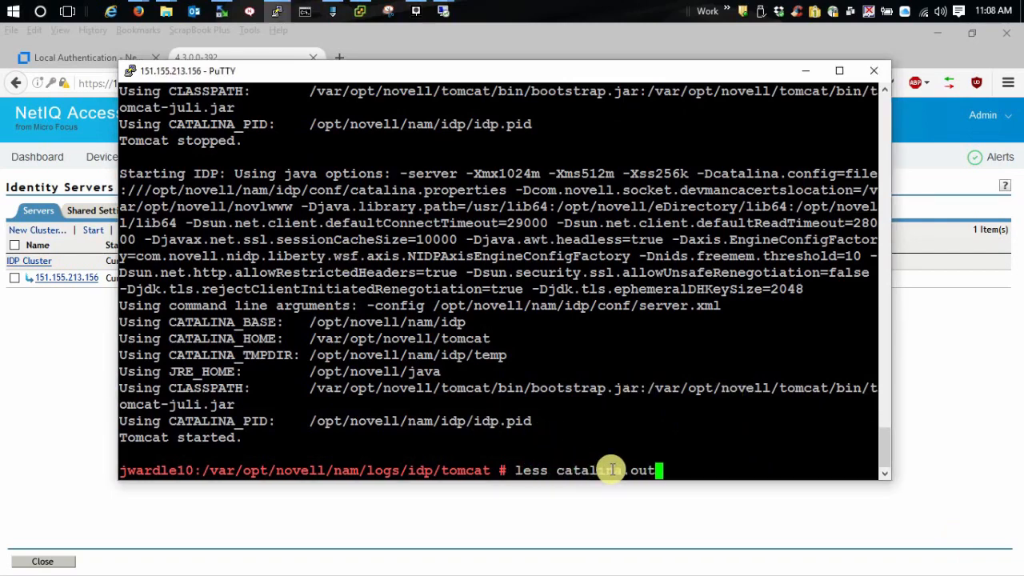
key(Return)
text(/)
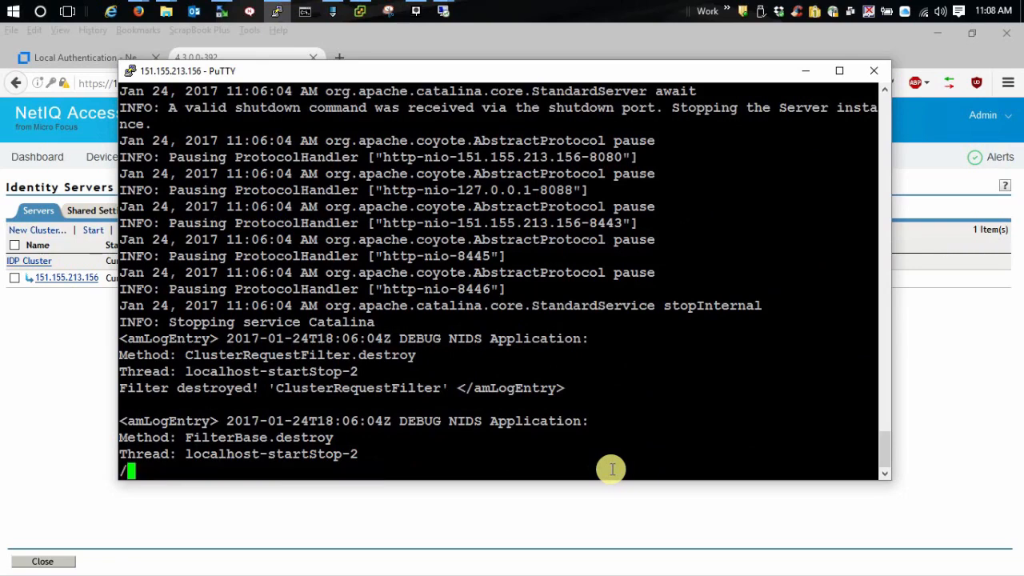
scroll(down, 3)
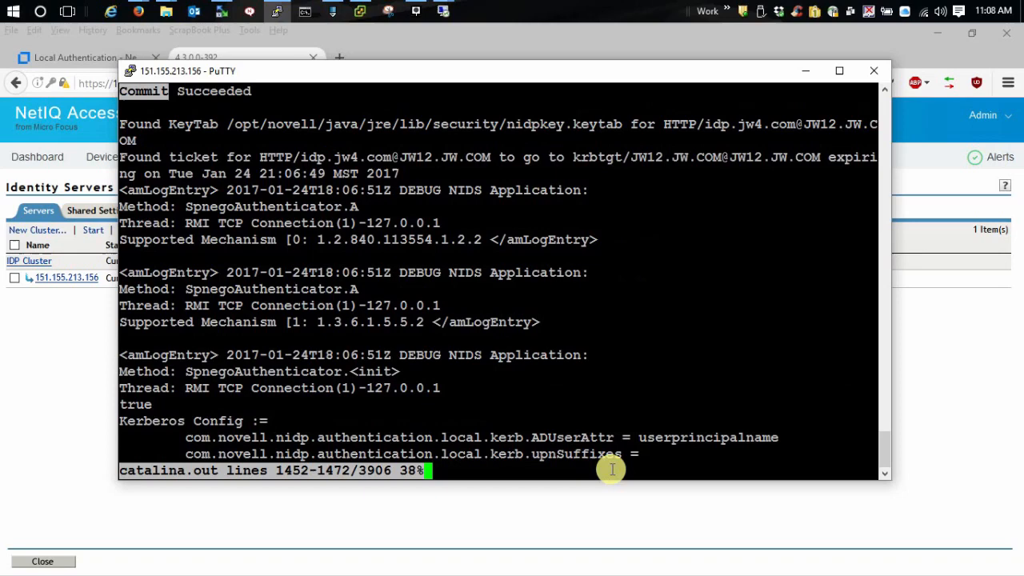